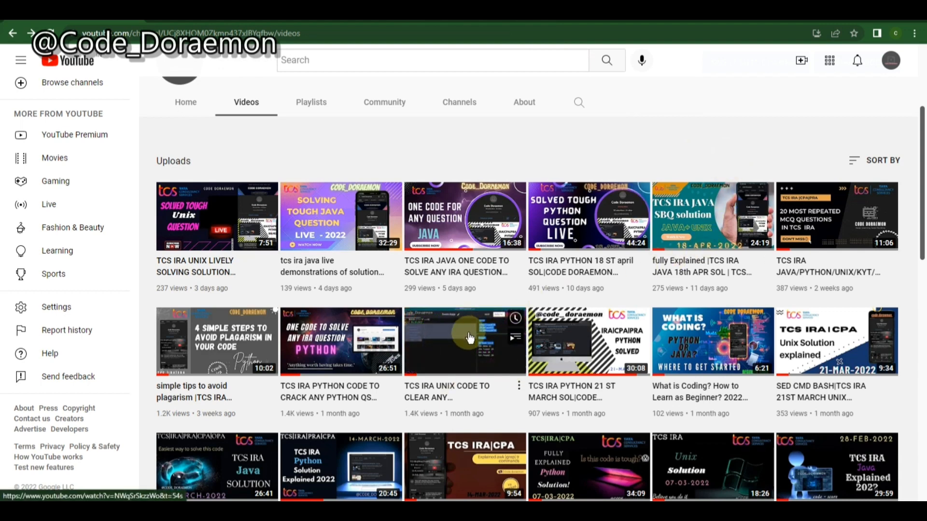
Step: Scroll to the video description and open the codedoraemon.blogspot.com link
scroll(down, 3)
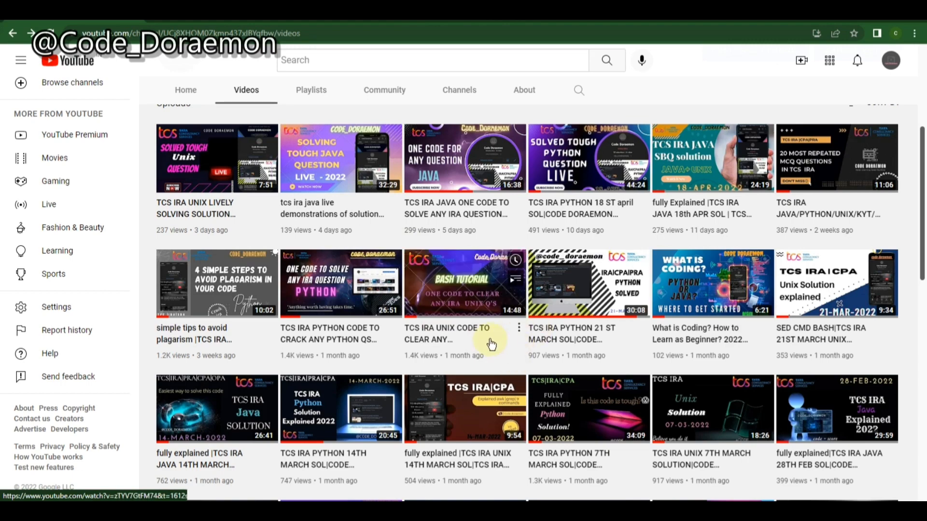
scroll(down, 3)
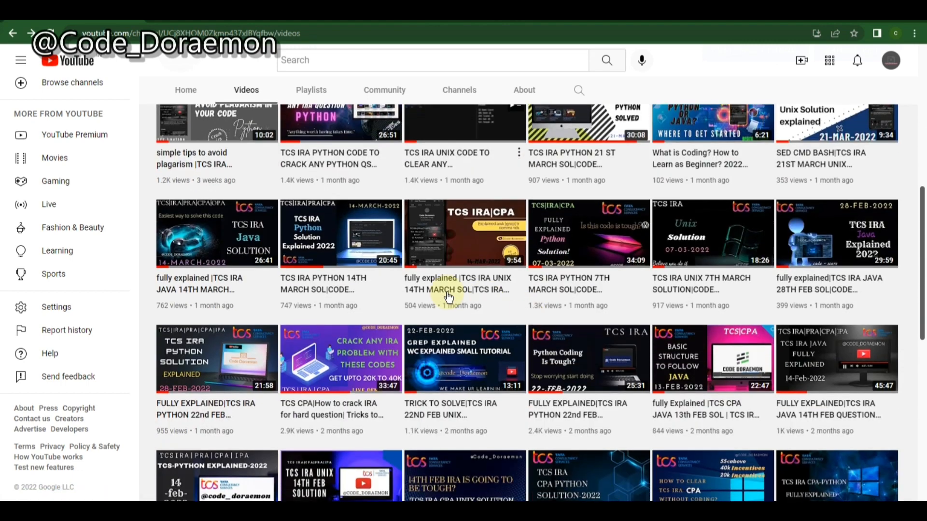
scroll(down, 3)
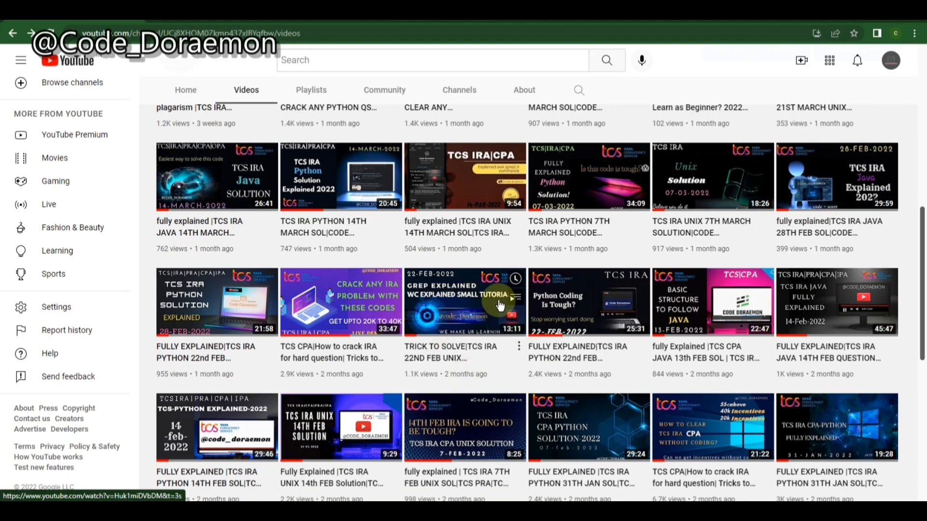
mouse_move(420, 290)
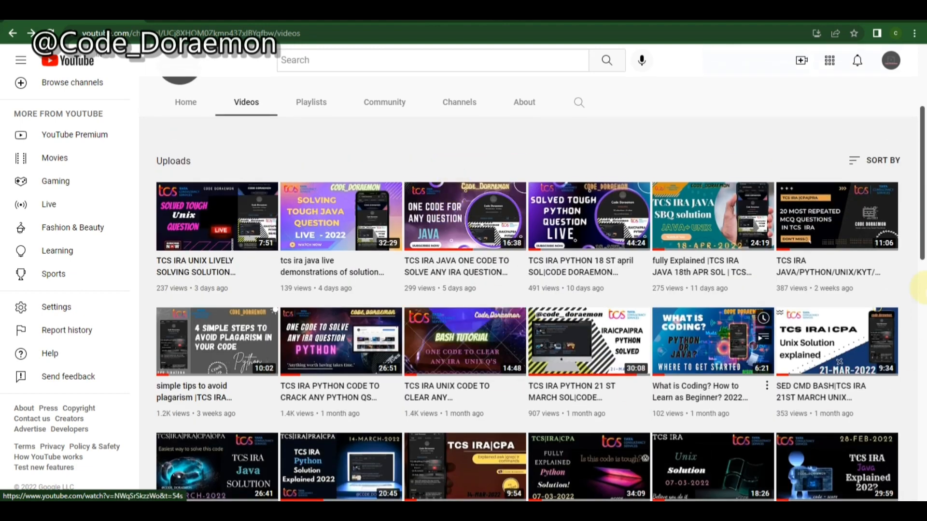
mouse_move(264, 239)
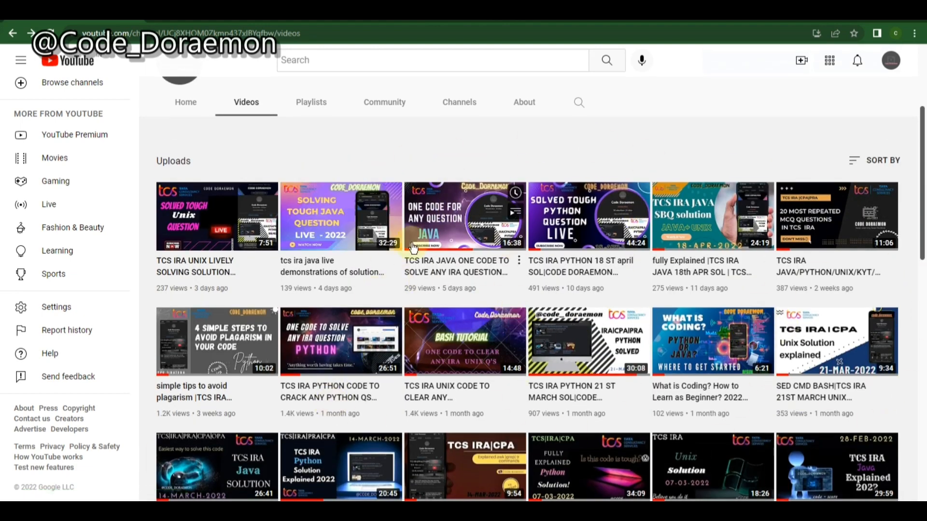
mouse_move(455, 272)
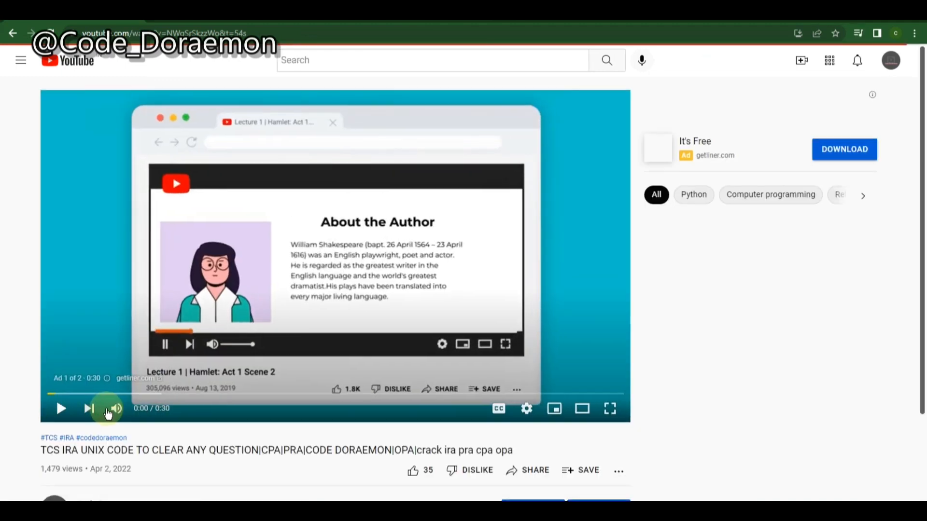
scroll(down, 3)
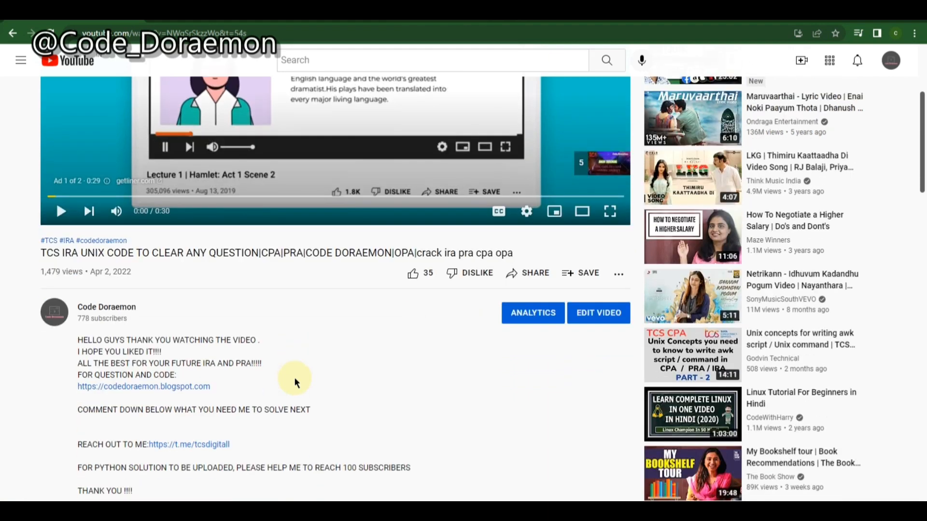
scroll(down, 3)
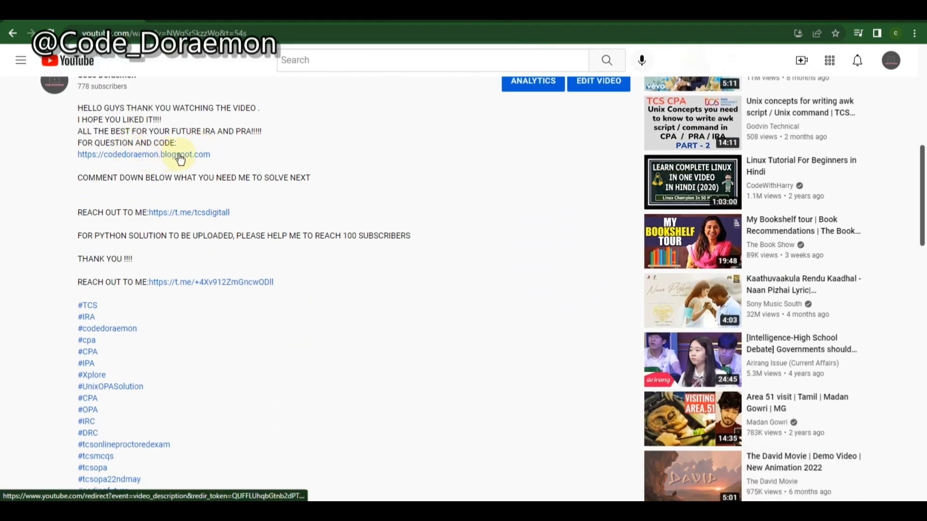
click(143, 154)
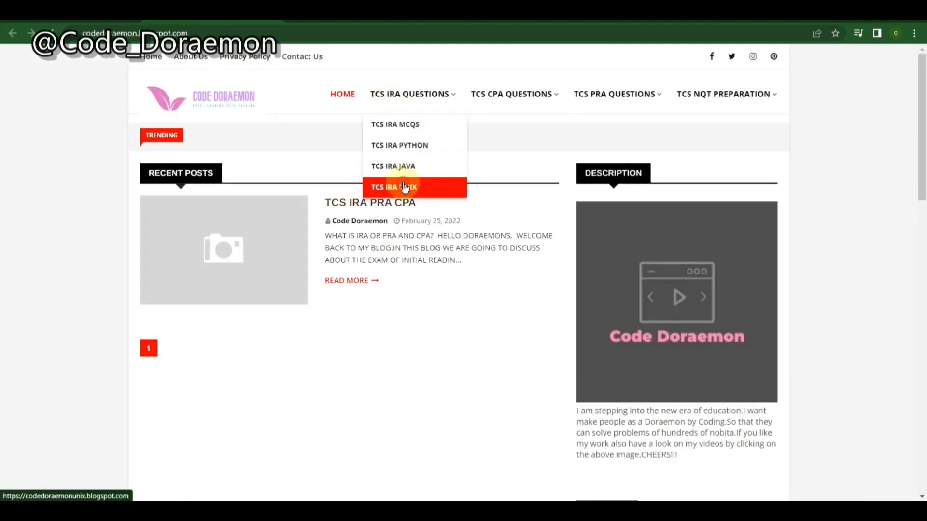
Step: From TCS IRA UNIX questions, open the 21 March 2022 greatest-number post and read its samples
click(394, 187)
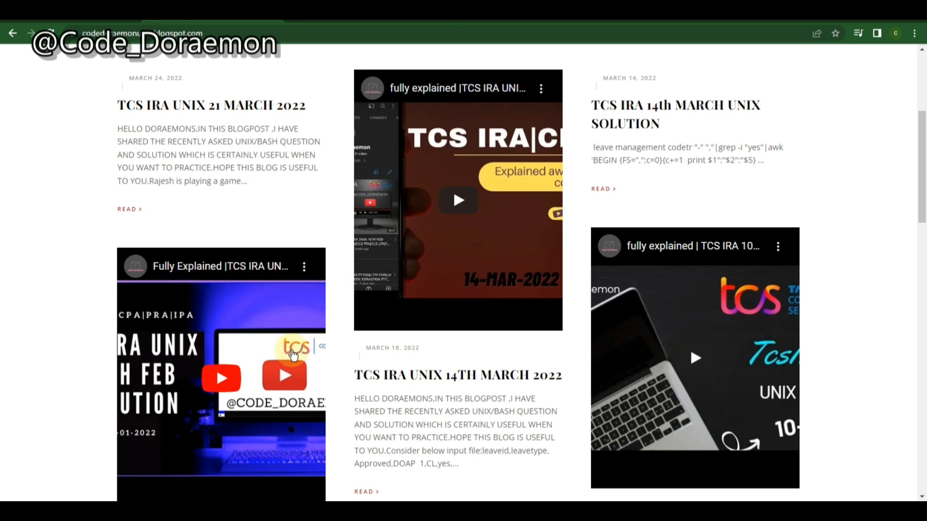
mouse_move(103, 318)
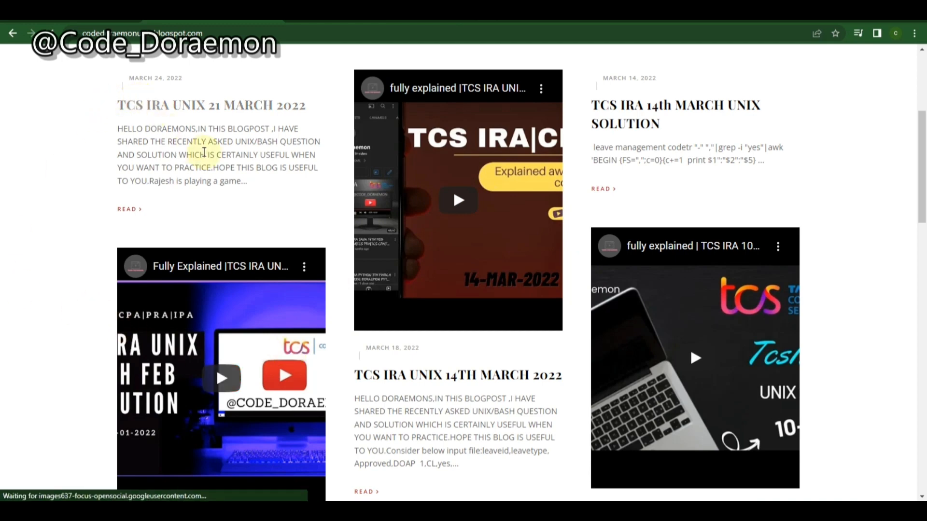
click(128, 208)
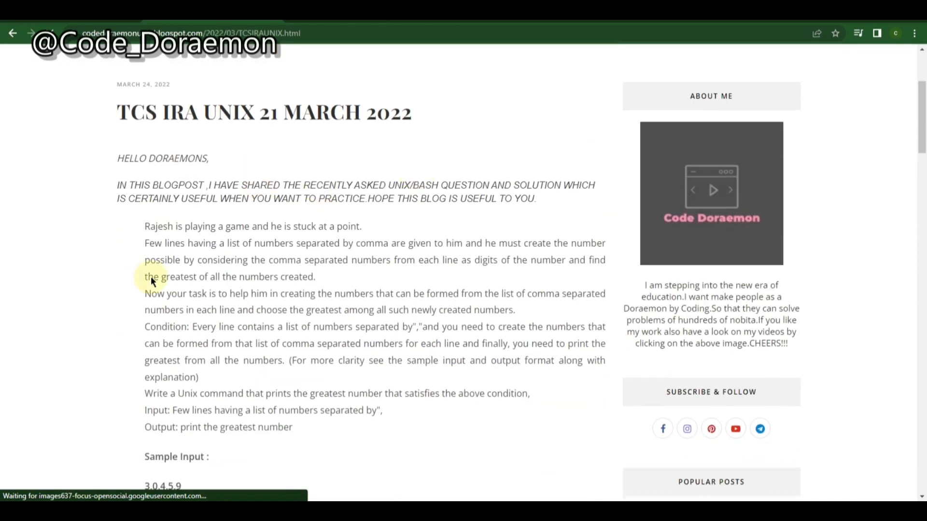
scroll(down, 3)
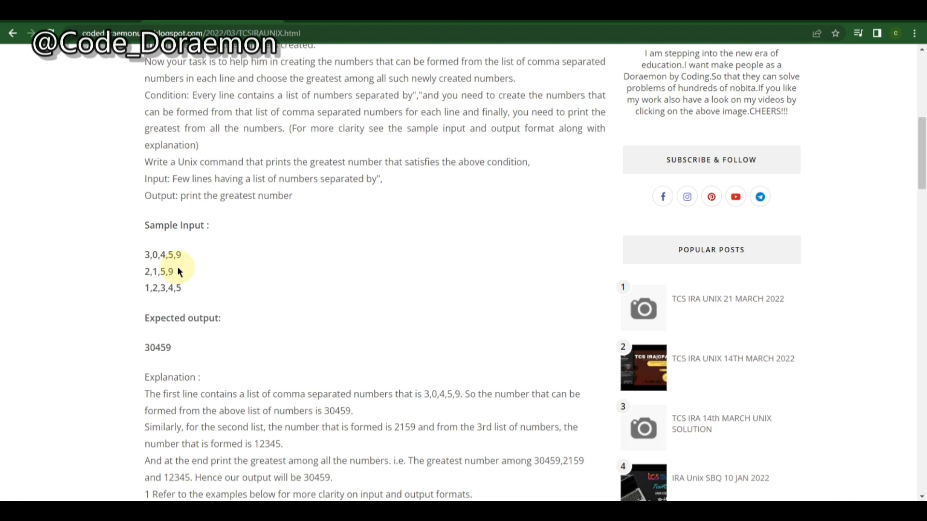
mouse_move(290, 232)
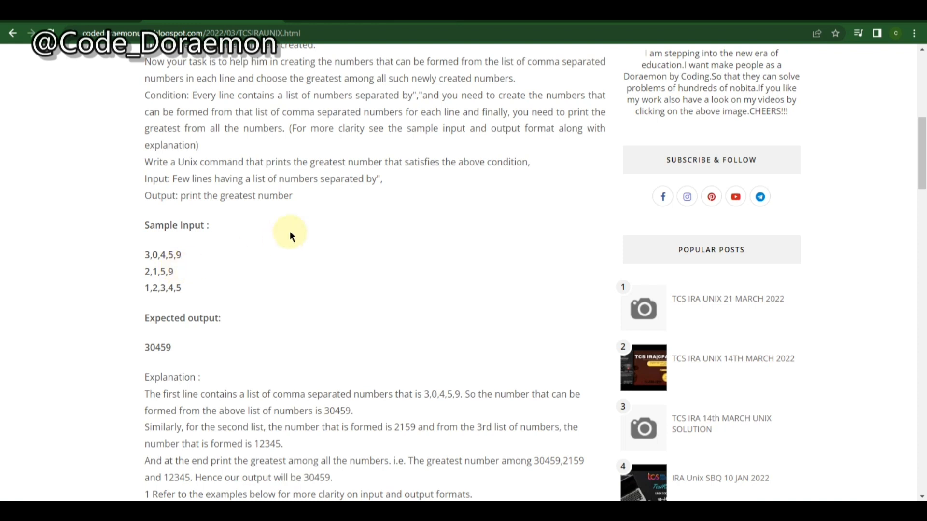
scroll(down, 3)
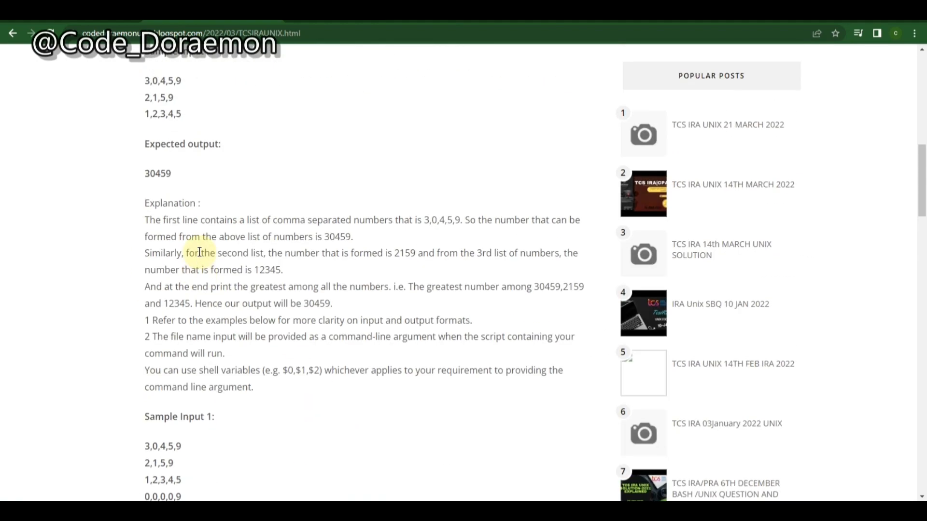
click(11, 33)
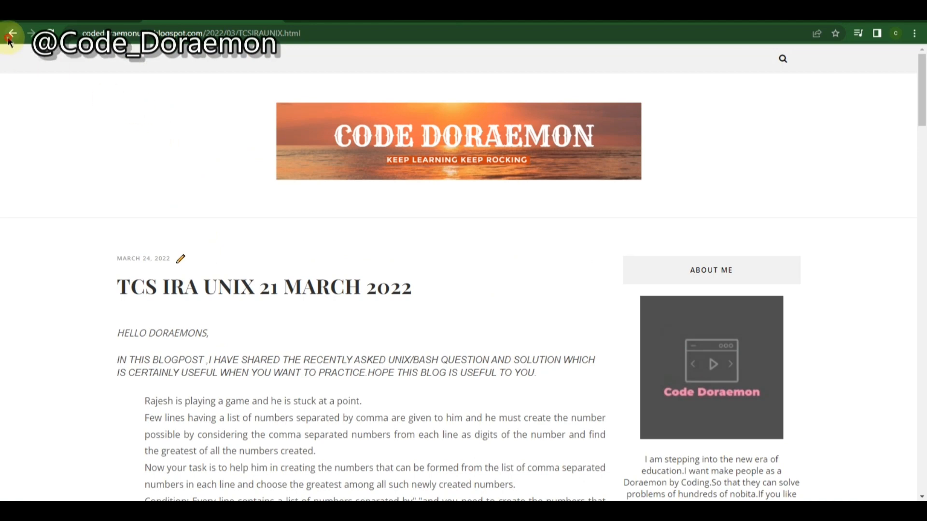
Step: Go back to the video, open the Code Doraemon channel and show its uploaded Videos grid
click(11, 32)
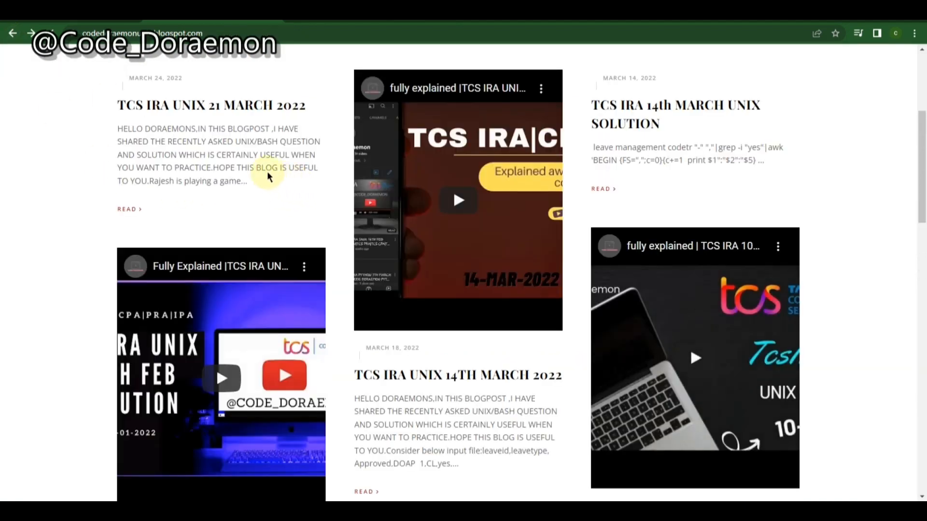
scroll(down, 3)
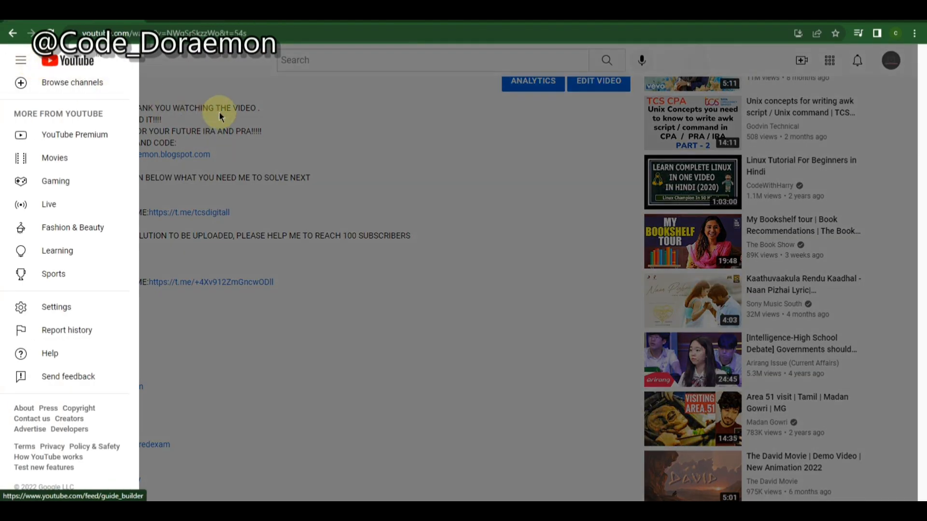
click(20, 60)
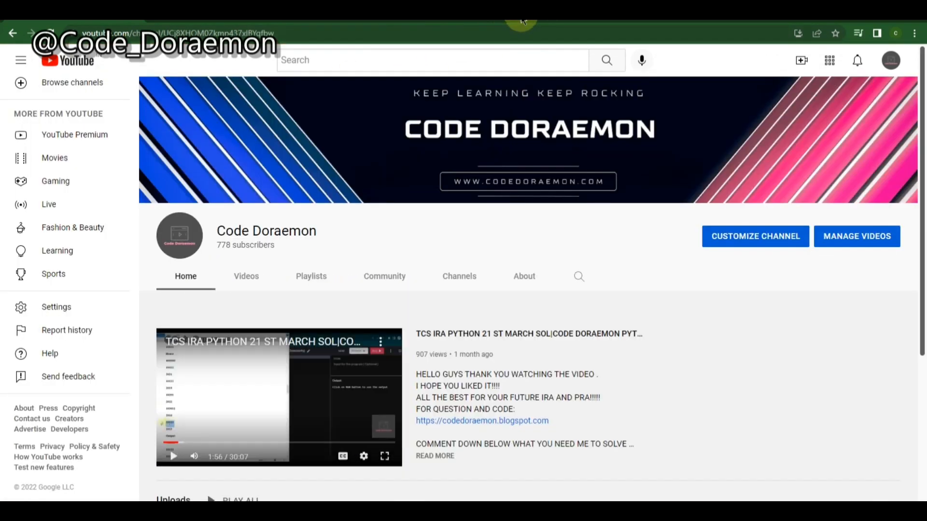
click(247, 276)
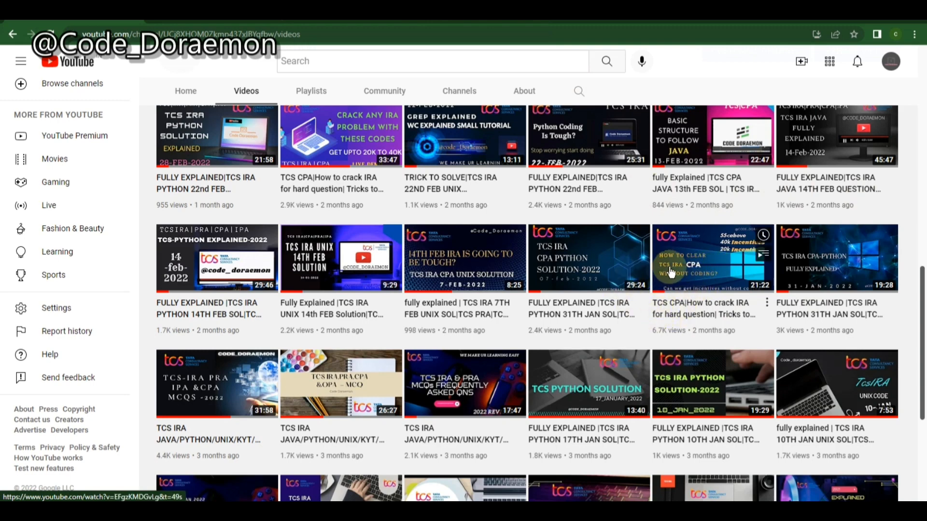
mouse_move(180, 30)
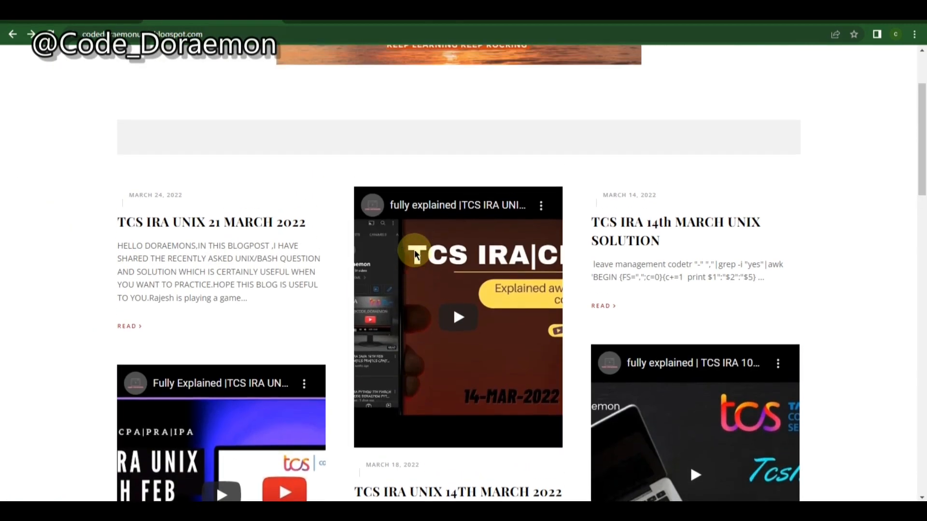
Step: Open the TCS IRA 03January 2022 UNIX soap-quantity post and scroll into its question
scroll(down, 3)
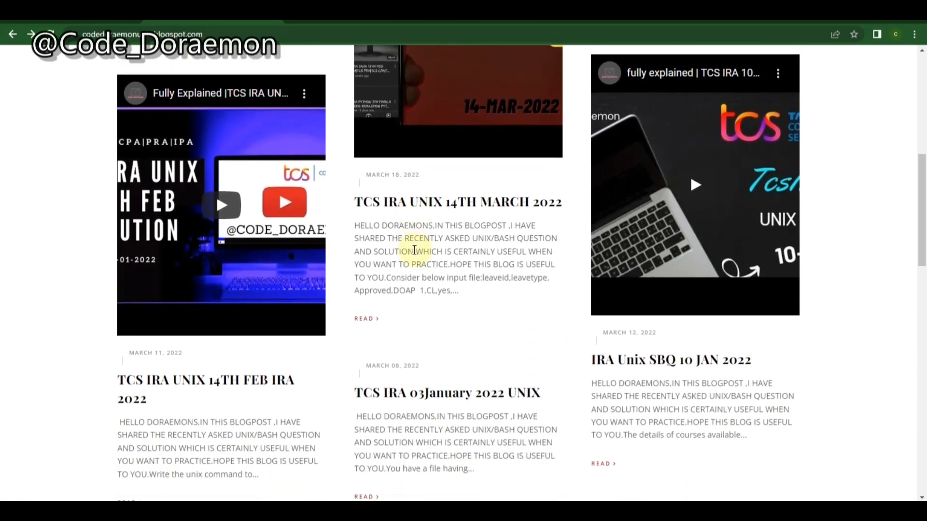
scroll(down, 3)
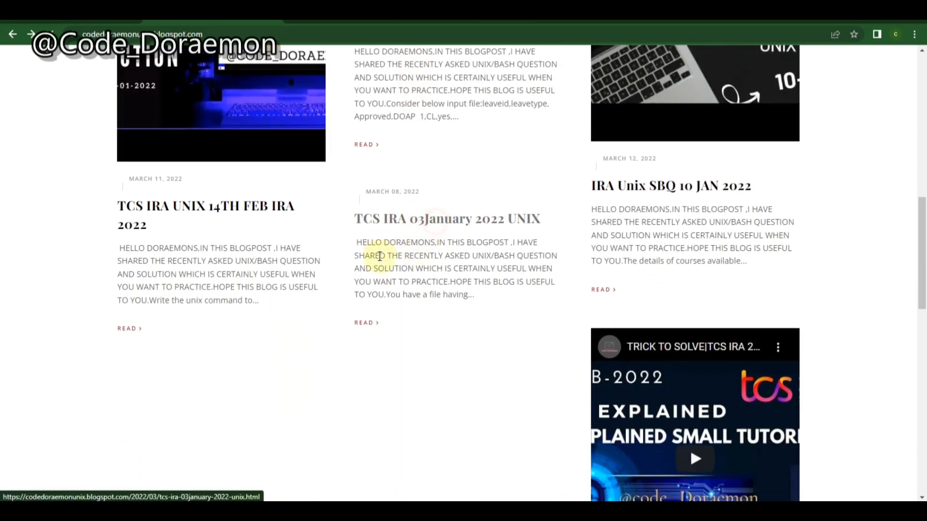
click(447, 218)
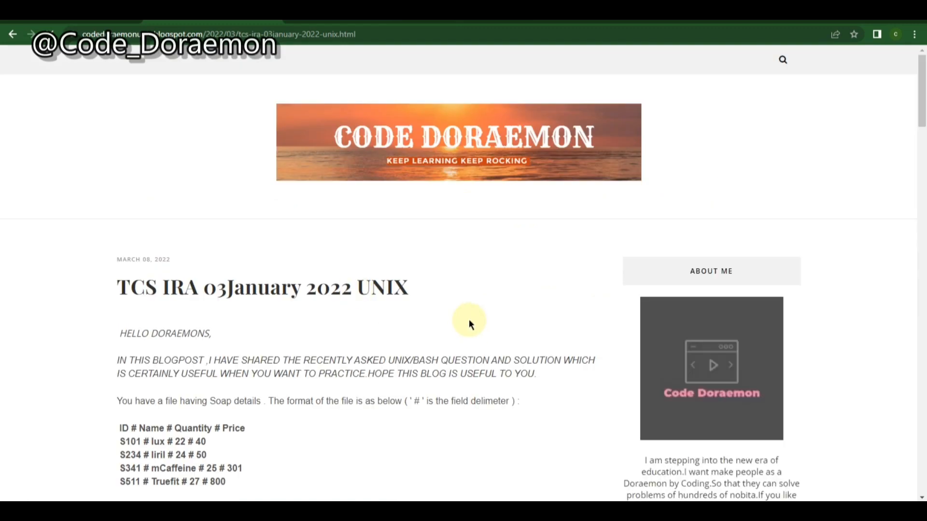
scroll(down, 3)
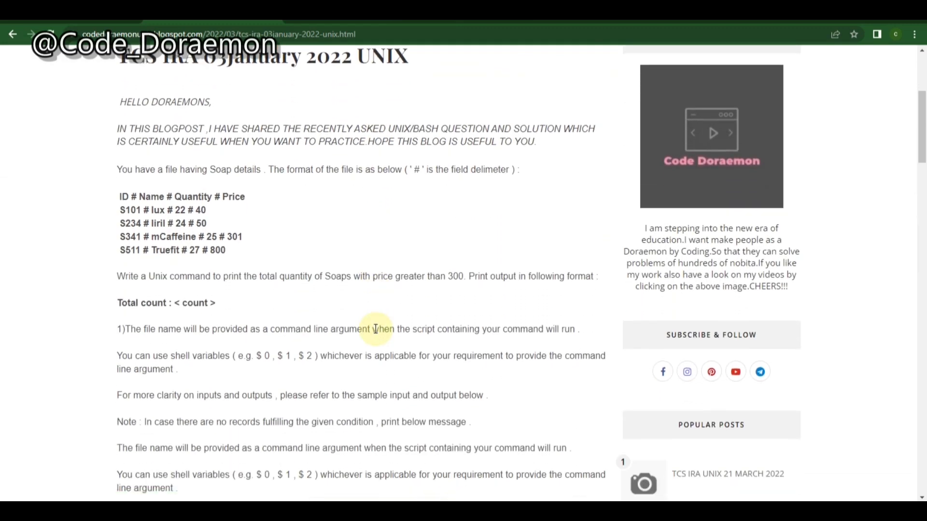
scroll(down, 3)
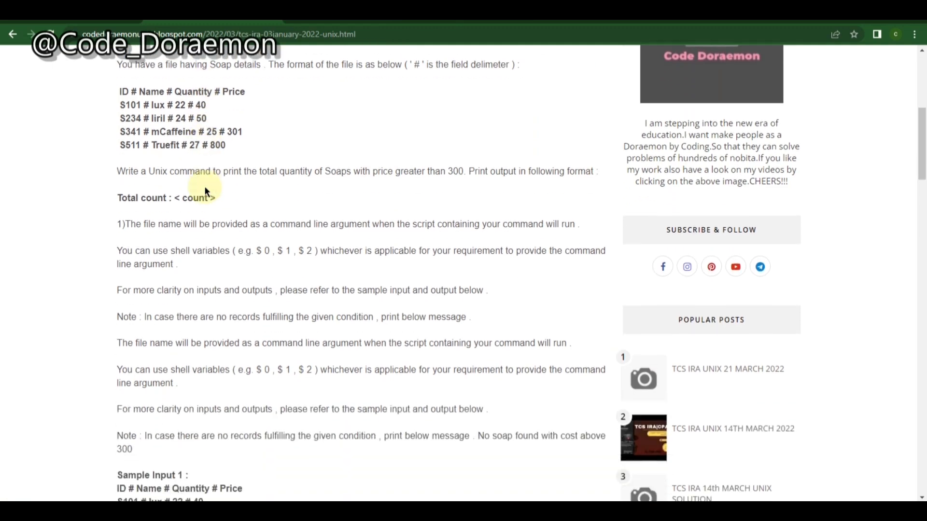
scroll(down, 3)
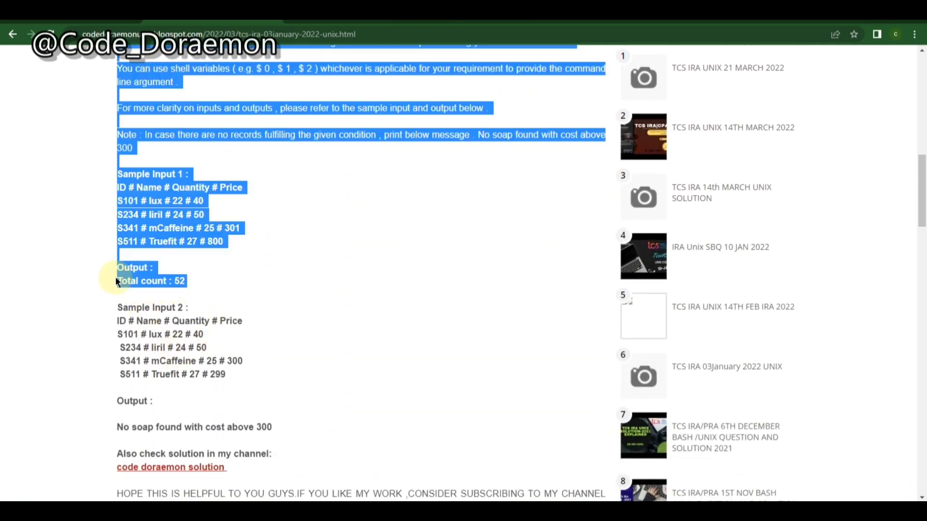
Step: Clear the highlighted sample input and read down through the samples to the solution link
click(165, 212)
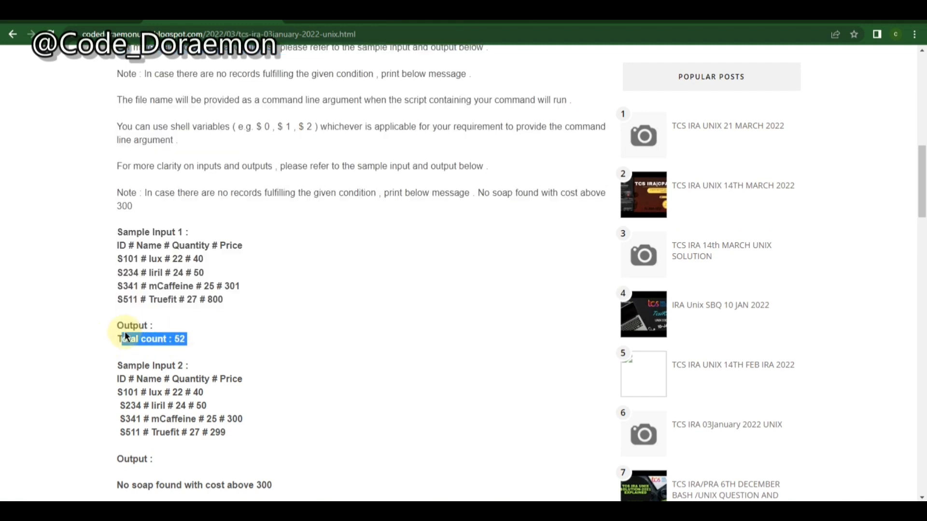
scroll(down, 3)
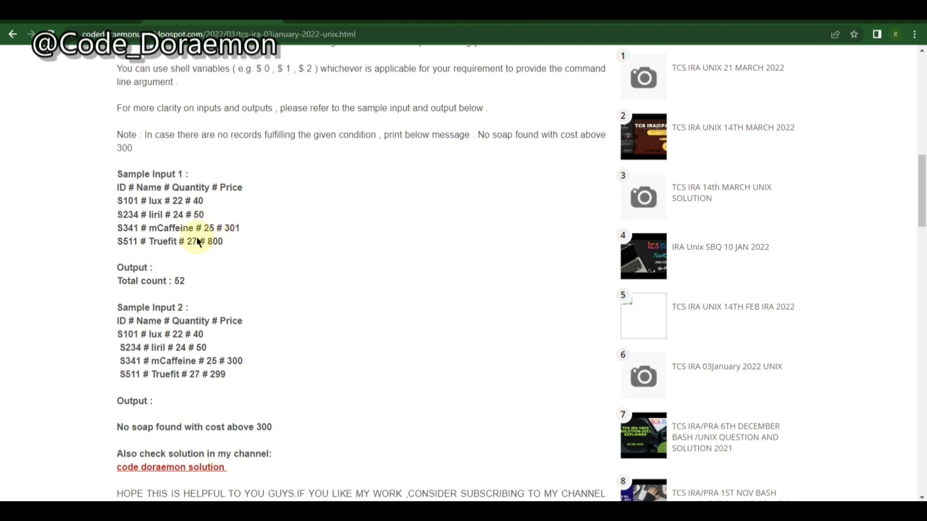
mouse_move(176, 292)
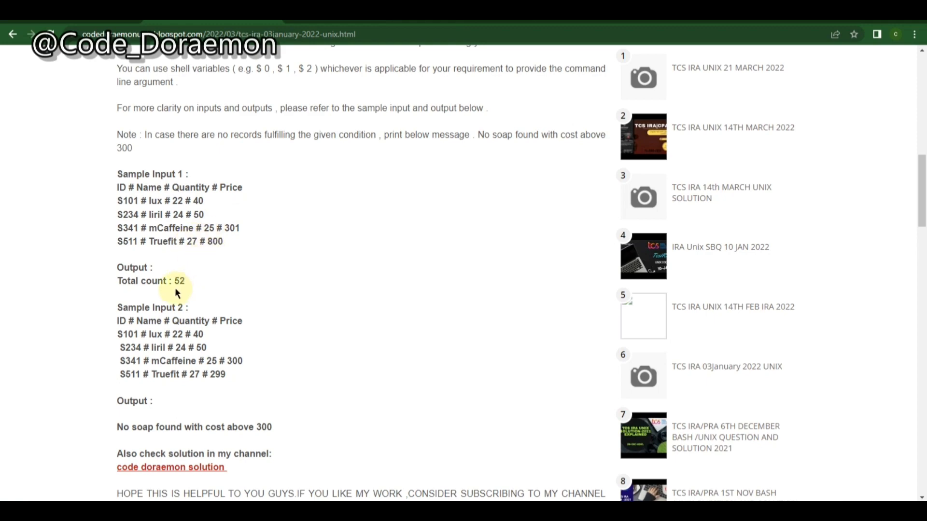
scroll(down, 3)
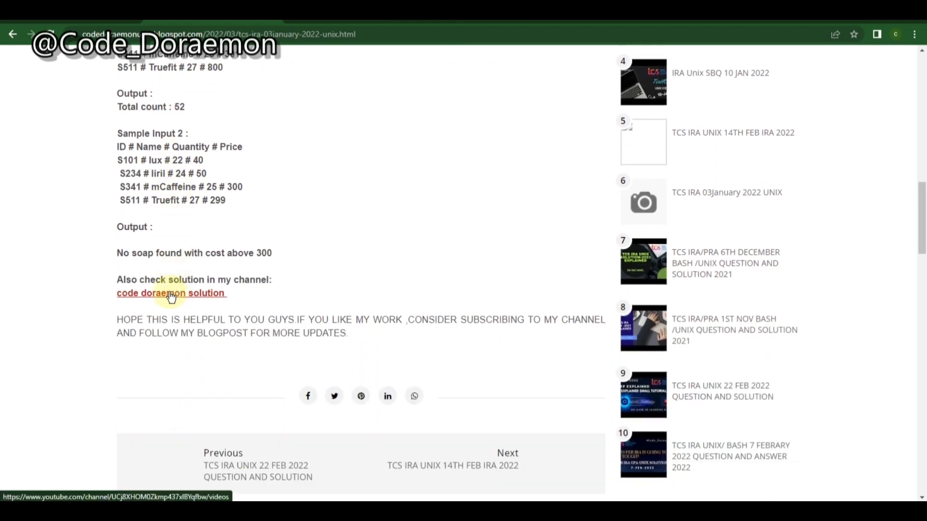
mouse_move(229, 297)
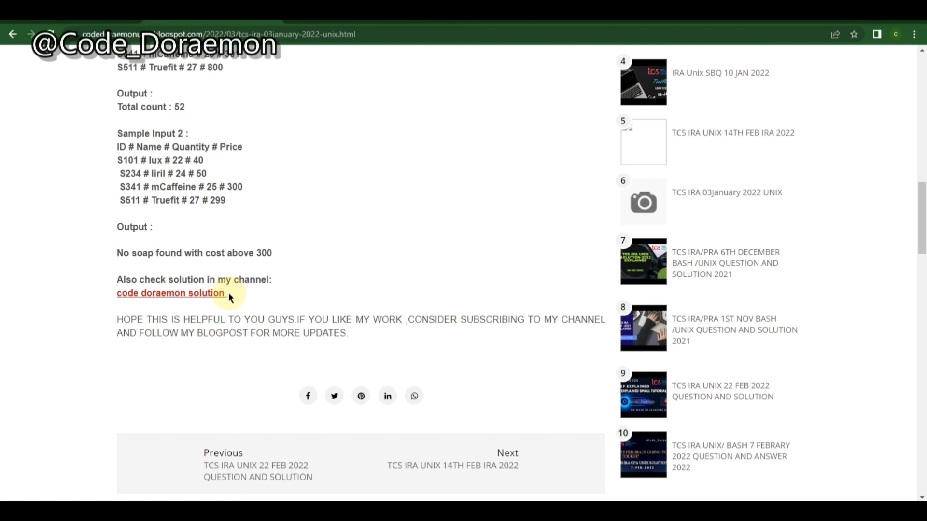
mouse_move(162, 293)
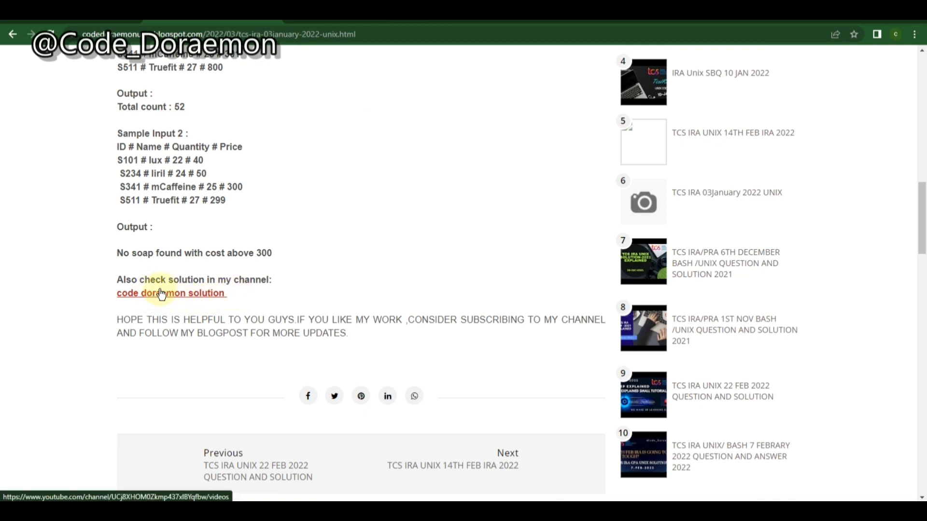
mouse_move(311, 437)
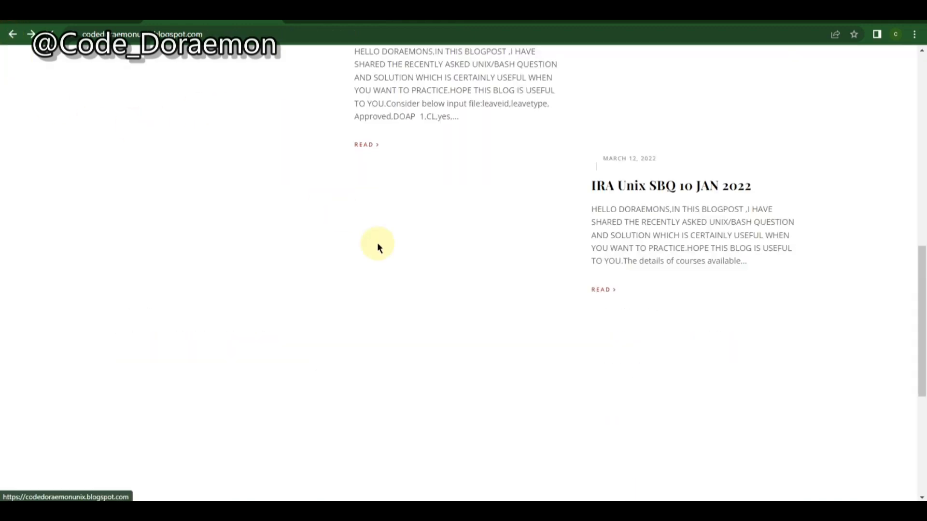
Step: Open the TCS IRA UNIX 22 FEB 2022 car-records post and read its question and first sample
scroll(up, 3)
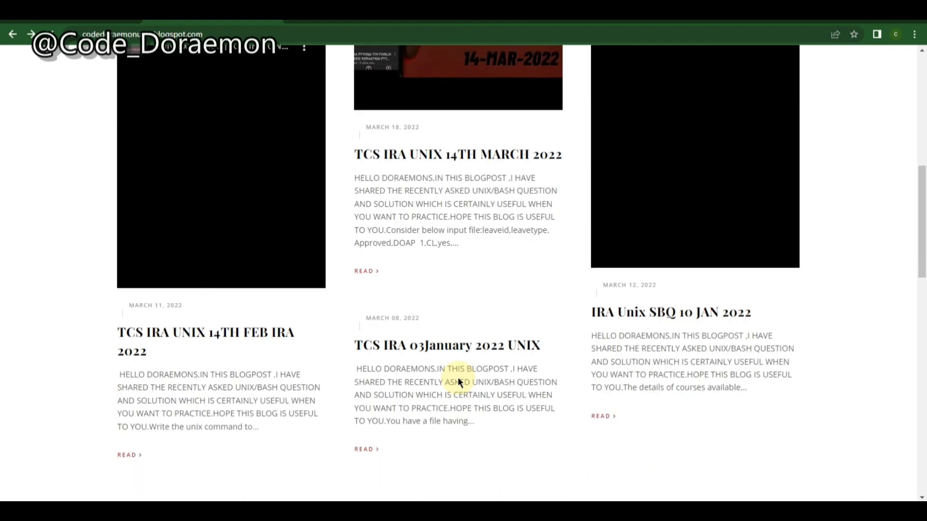
scroll(down, 3)
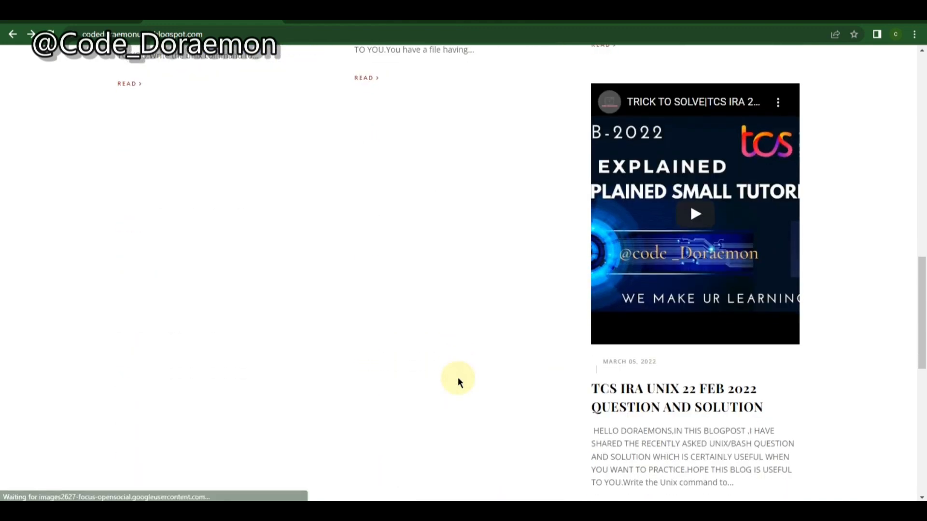
click(676, 397)
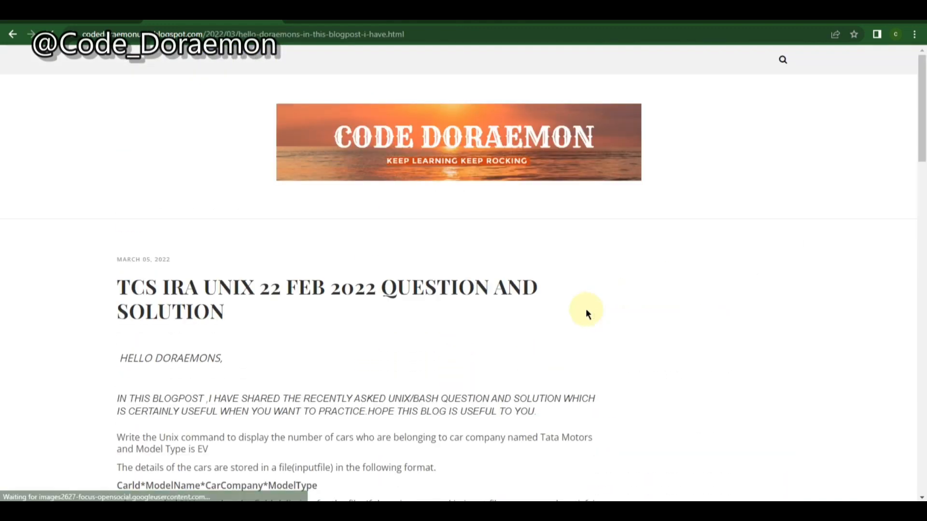
scroll(down, 3)
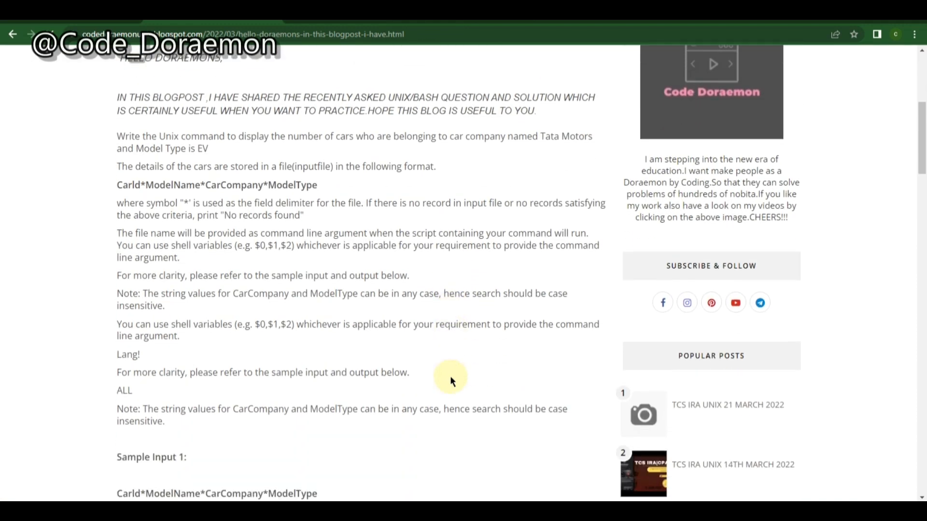
scroll(down, 3)
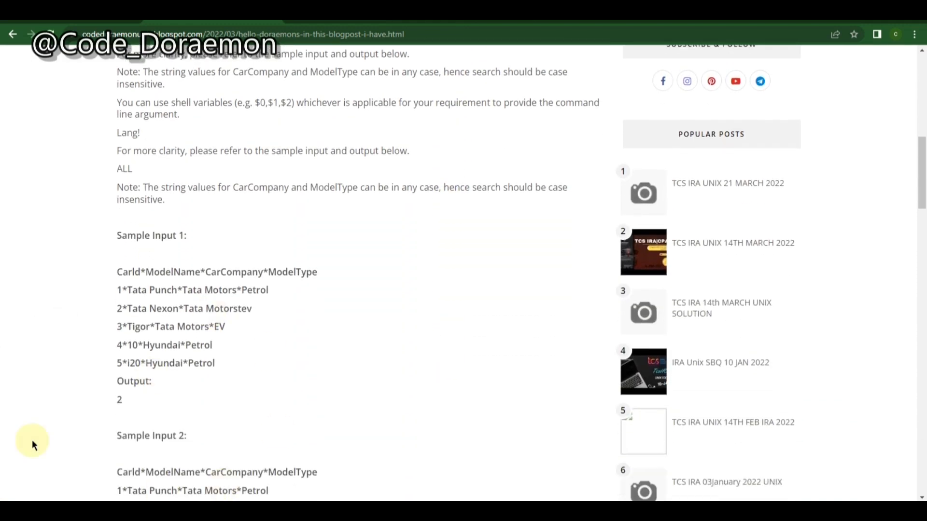
scroll(down, 3)
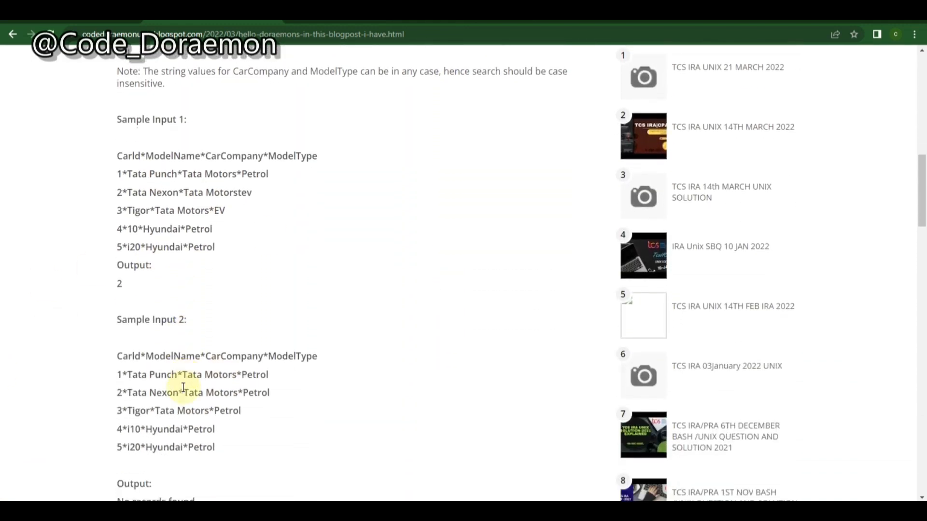
scroll(down, 3)
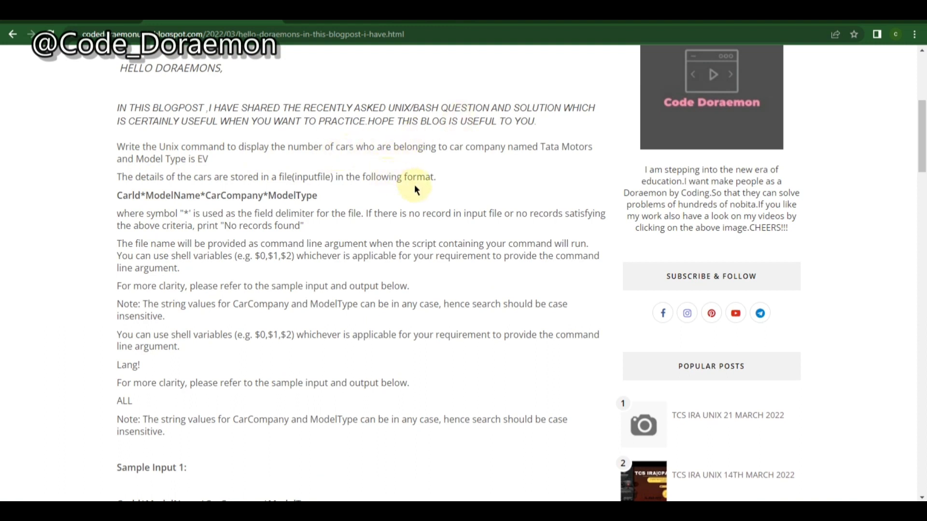
scroll(down, 3)
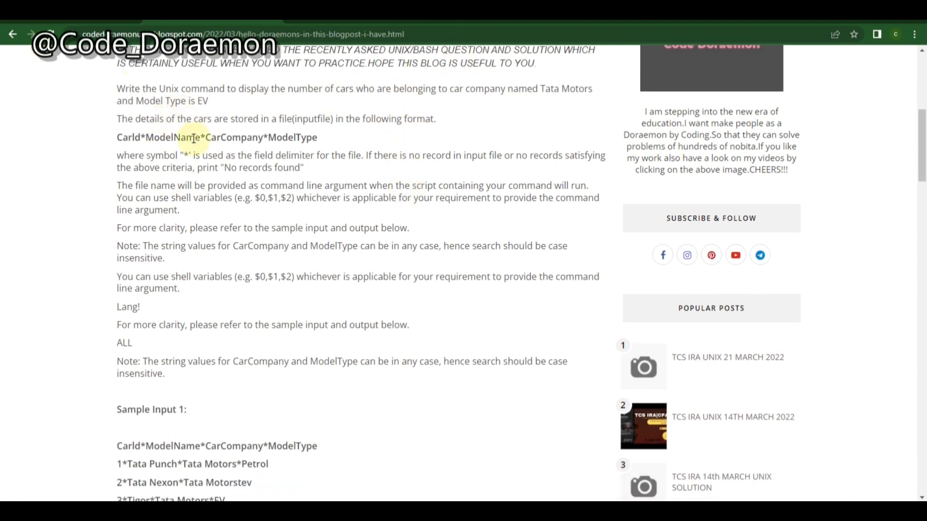
scroll(down, 3)
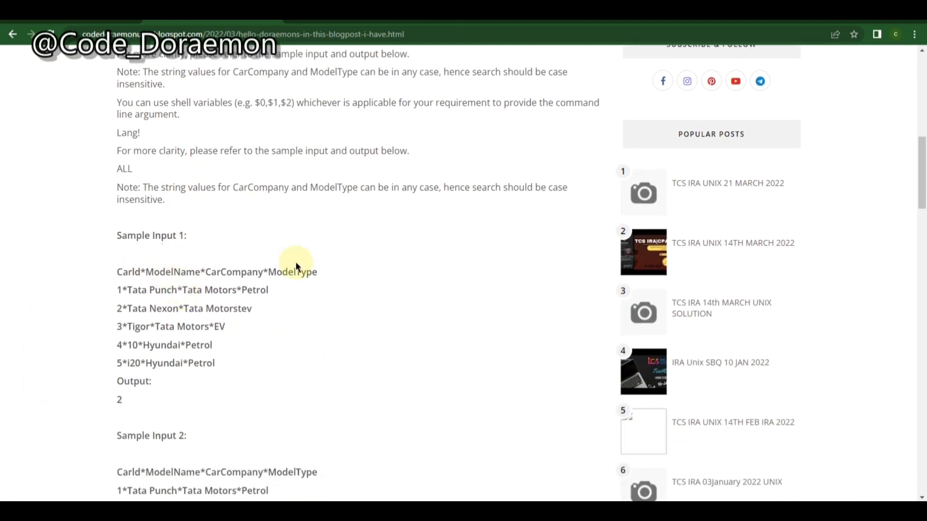
mouse_move(344, 290)
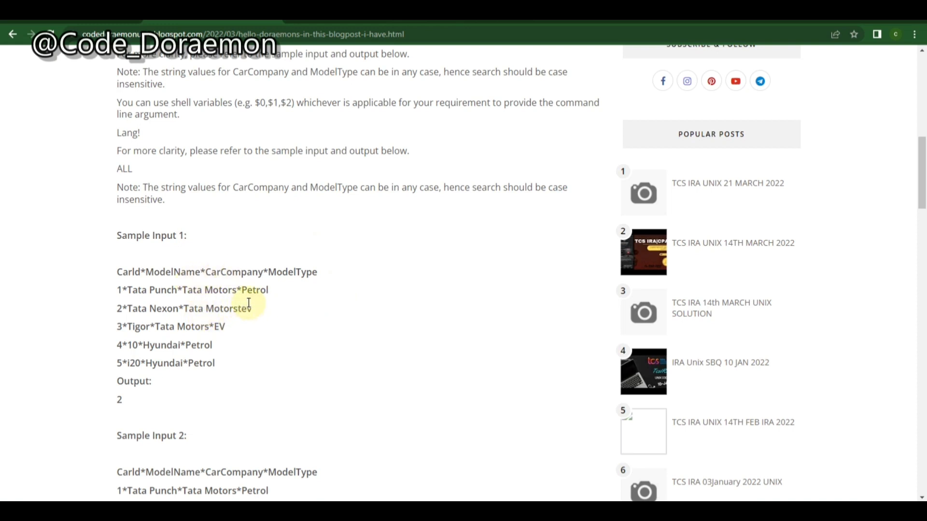
mouse_move(237, 328)
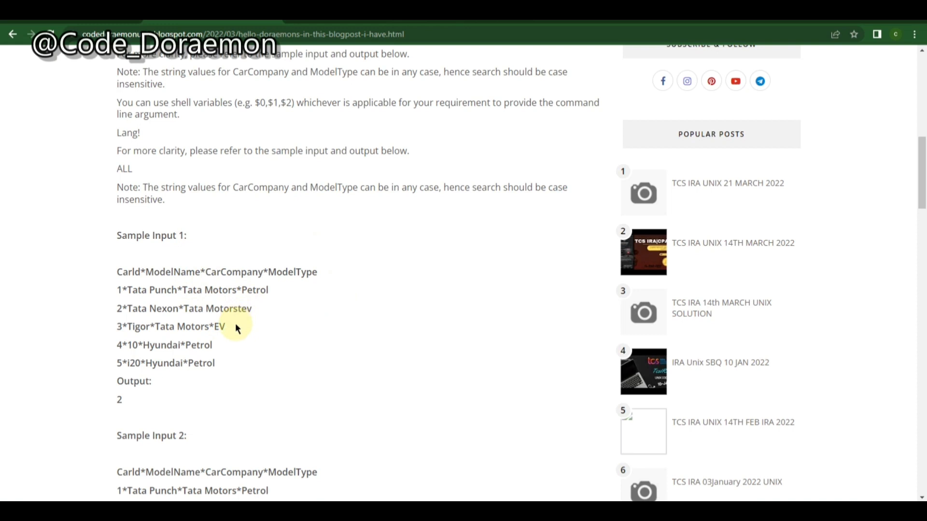
Step: Continue past the sample outputs to the 22nd Feb solution link and embedded video
scroll(down, 3)
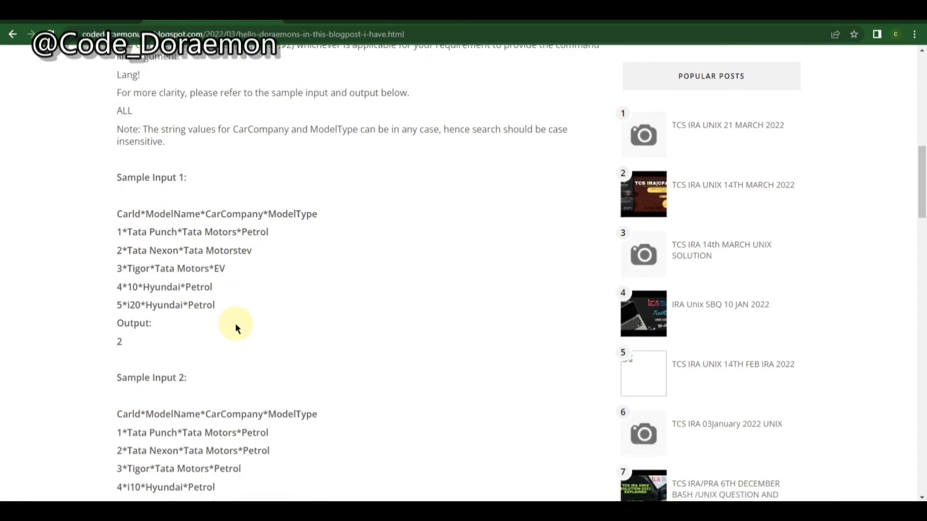
mouse_move(187, 349)
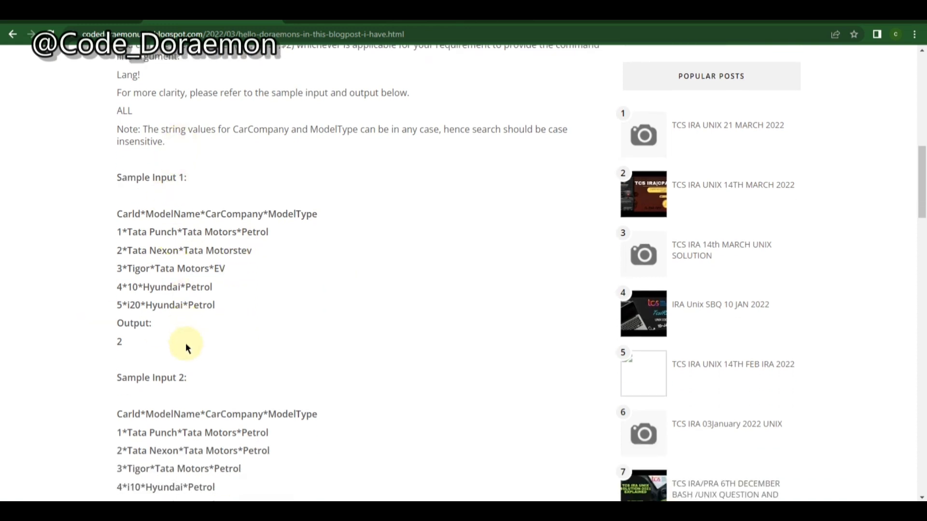
scroll(down, 3)
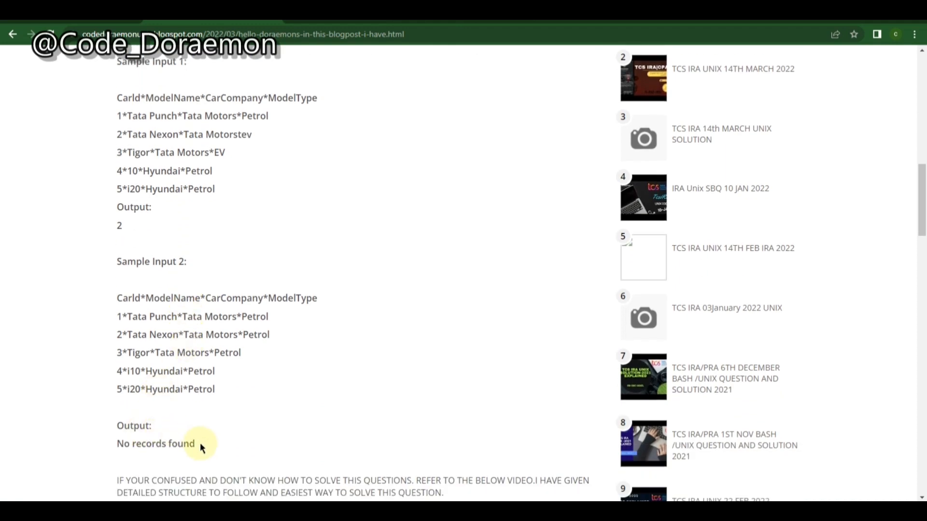
mouse_move(157, 425)
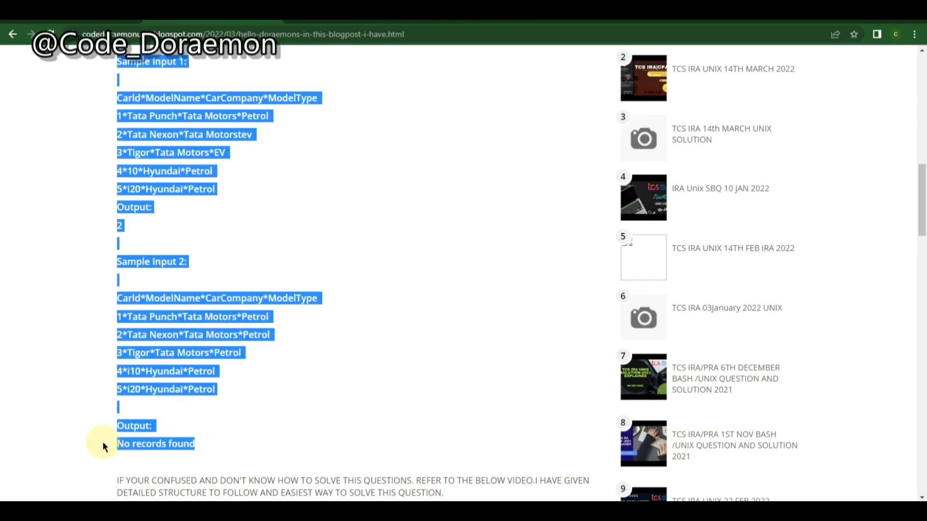
click(212, 411)
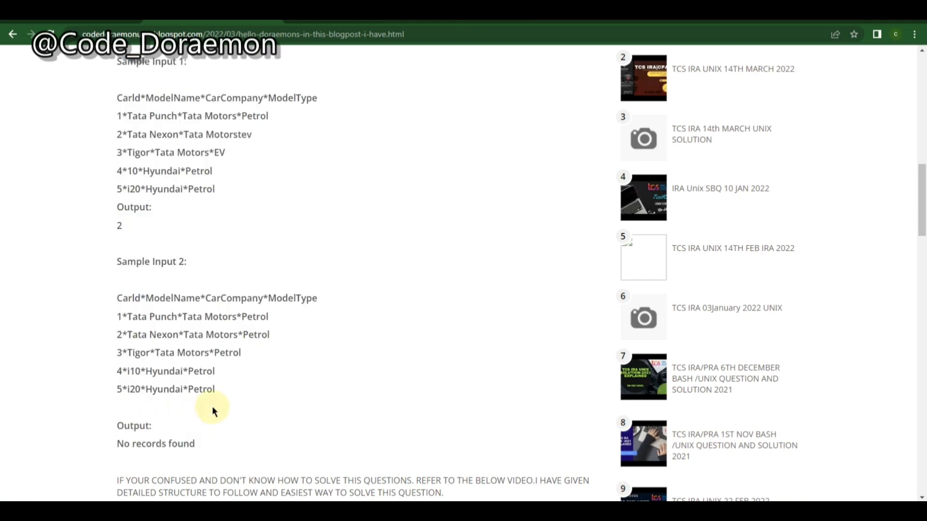
scroll(down, 3)
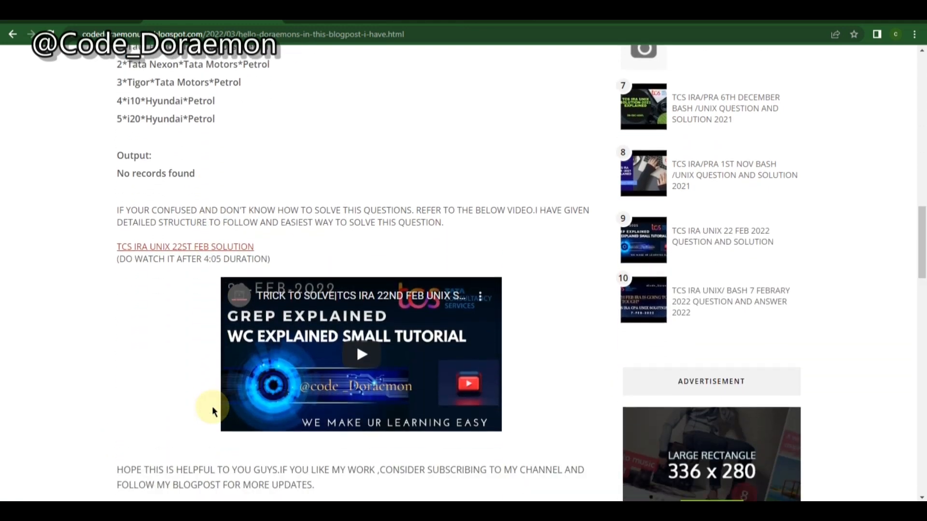
scroll(down, 3)
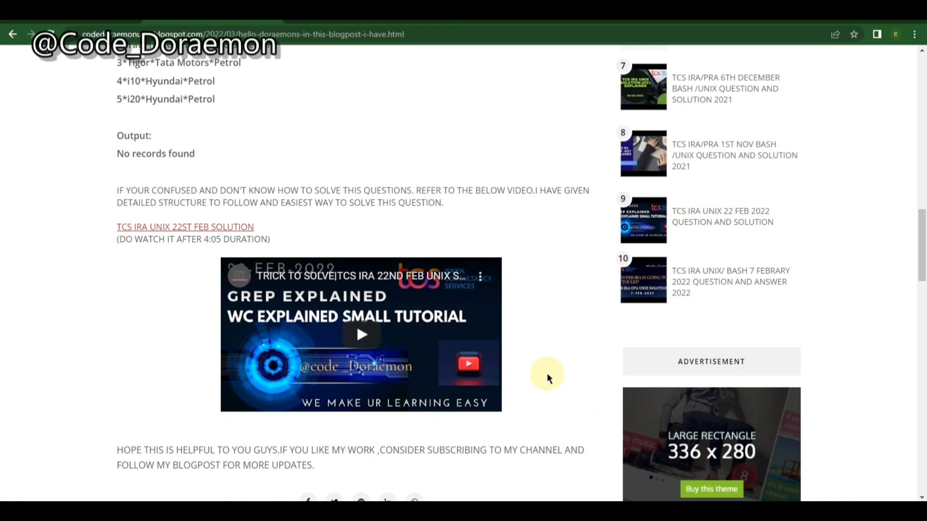
mouse_move(485, 327)
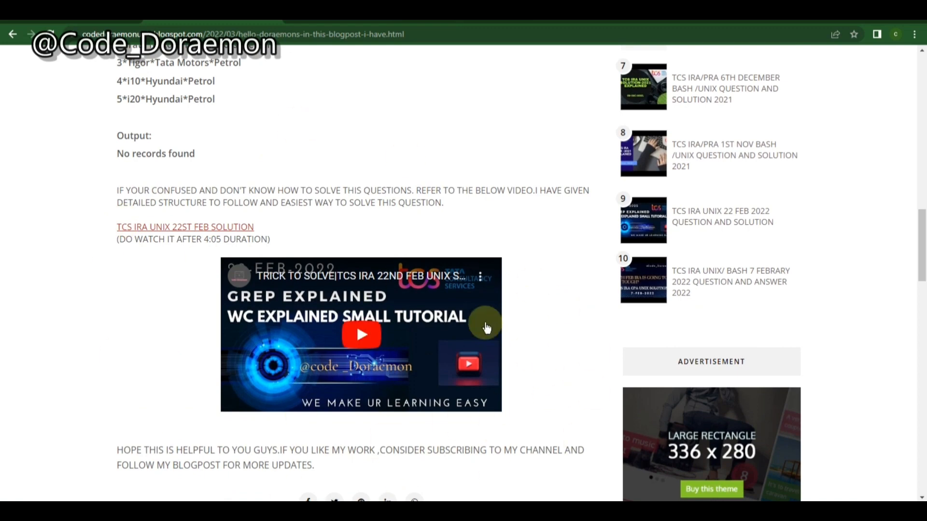
mouse_move(384, 188)
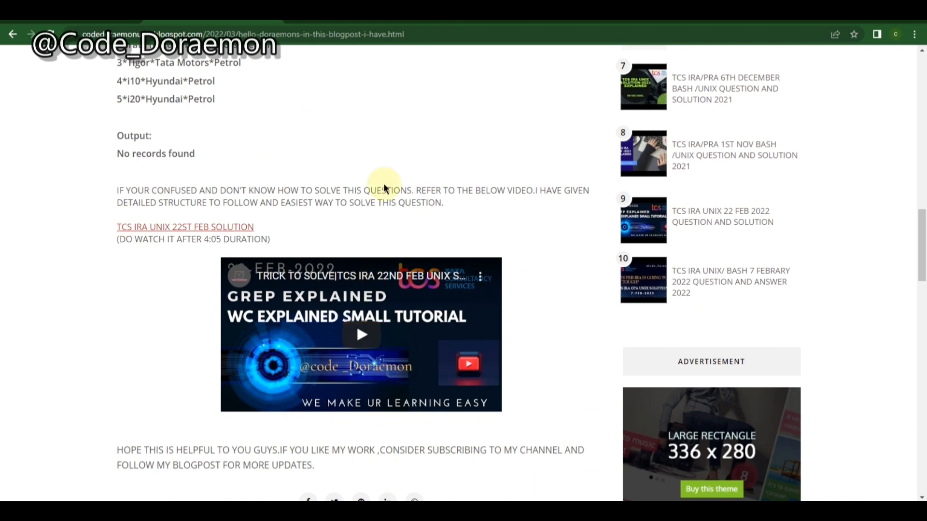
mouse_move(452, 248)
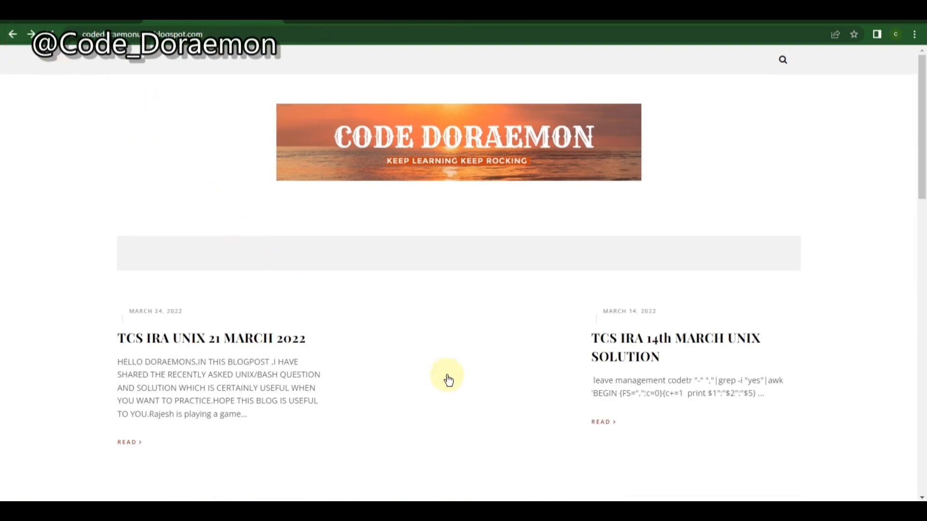
Step: From the home page post grid, open the TCS IRA UNIX 14TH MARCH 2022 leave-record post
scroll(down, 3)
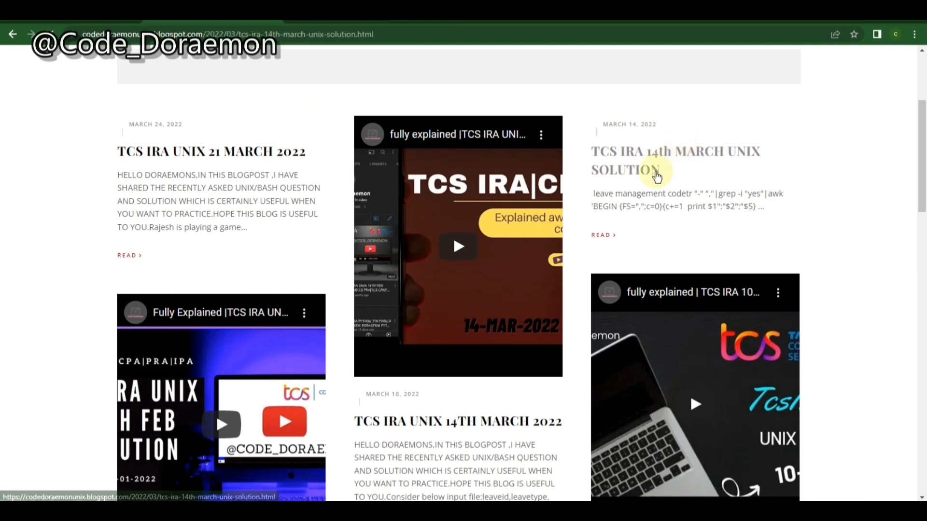
click(650, 159)
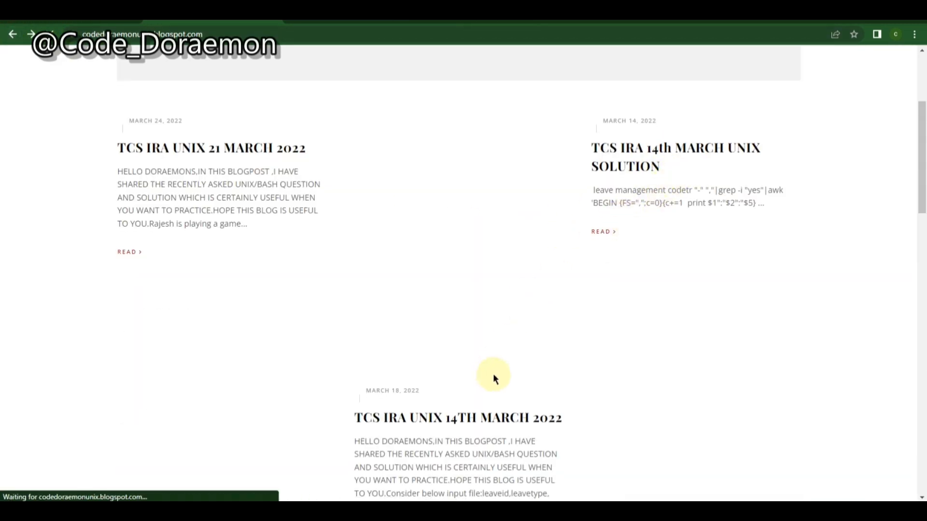
click(457, 417)
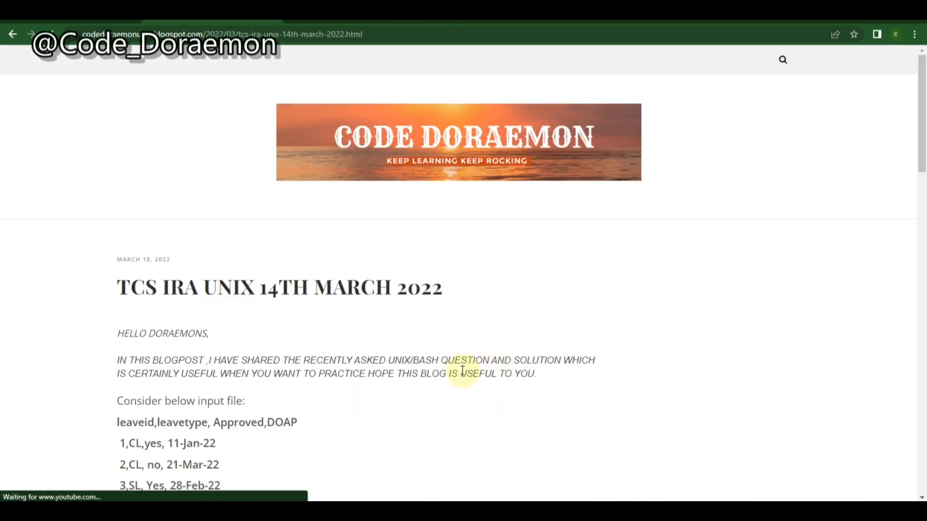
Step: Read the 14th March question and highlight the leave type and month Jan in Sample Input 1
scroll(down, 3)
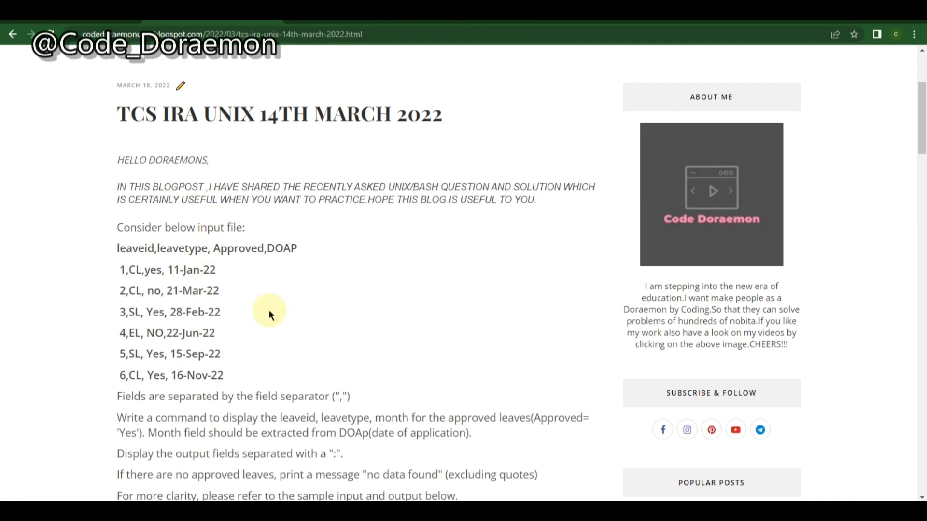
scroll(down, 3)
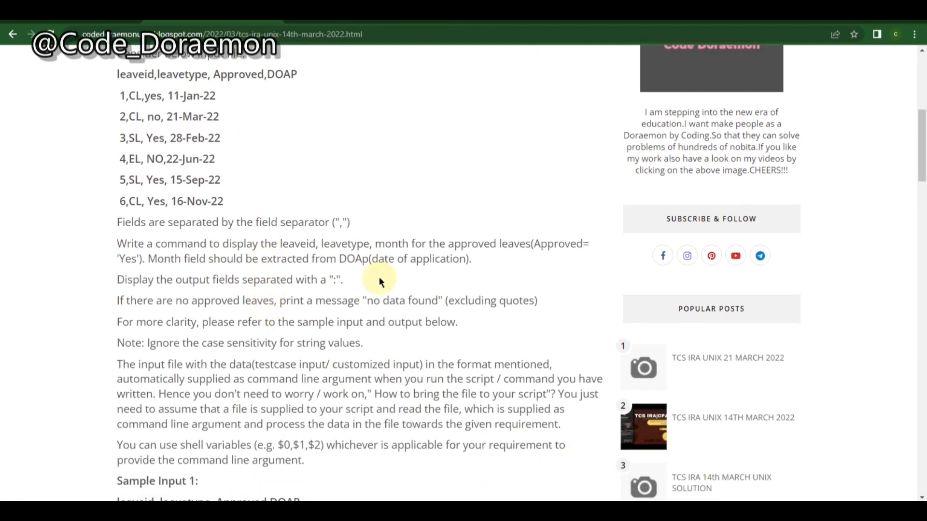
mouse_move(77, 193)
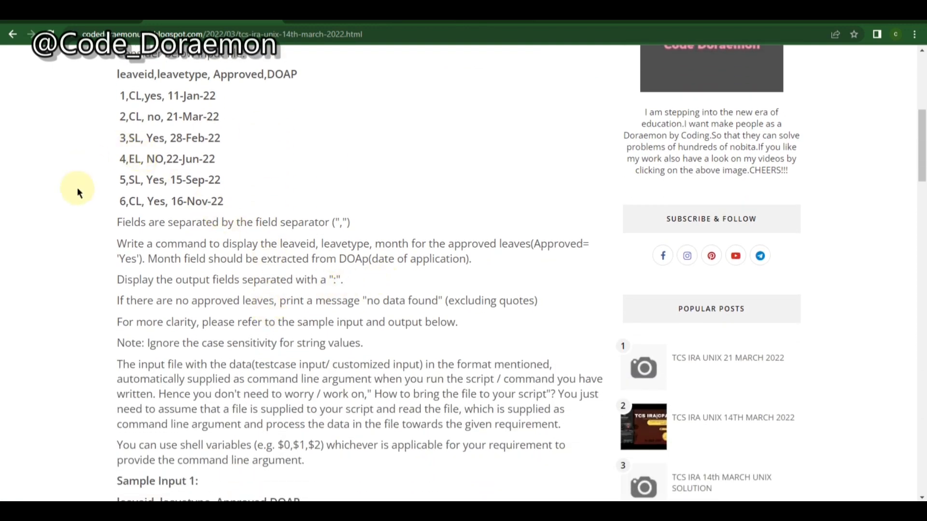
scroll(down, 3)
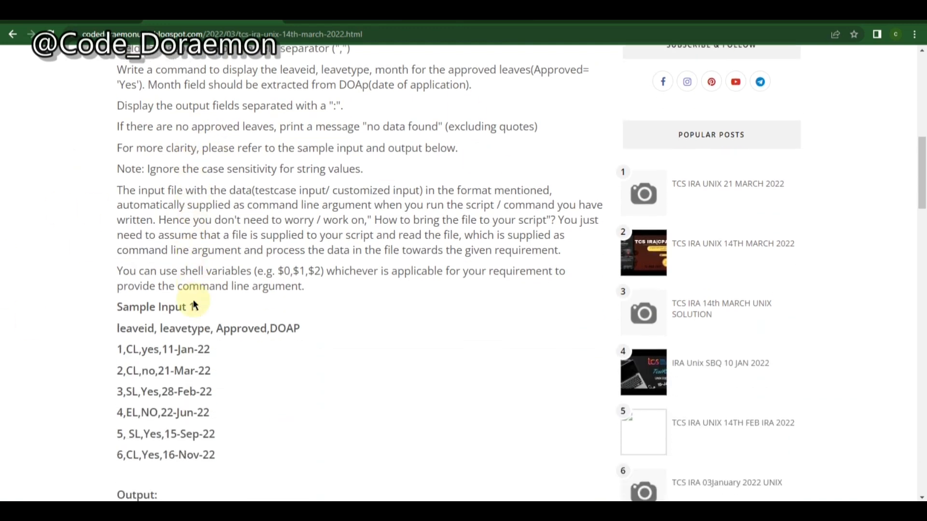
scroll(down, 3)
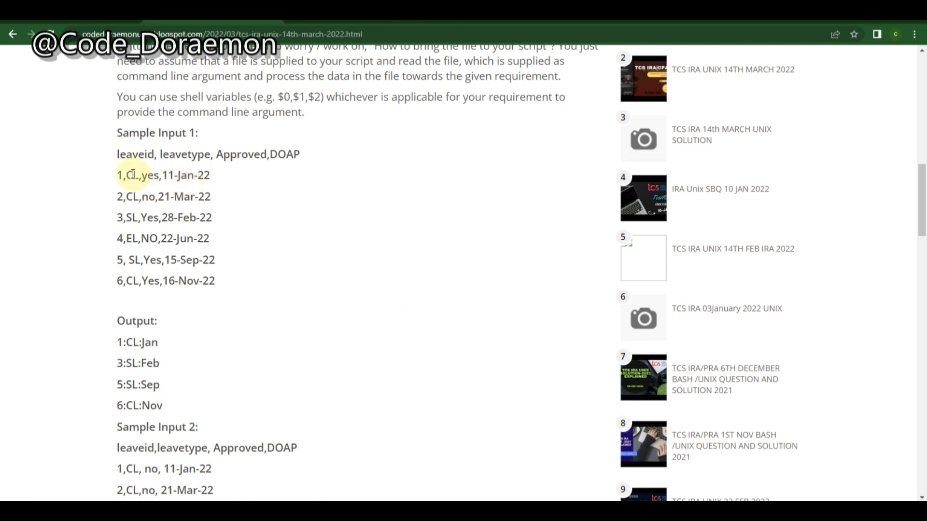
double_click(134, 175)
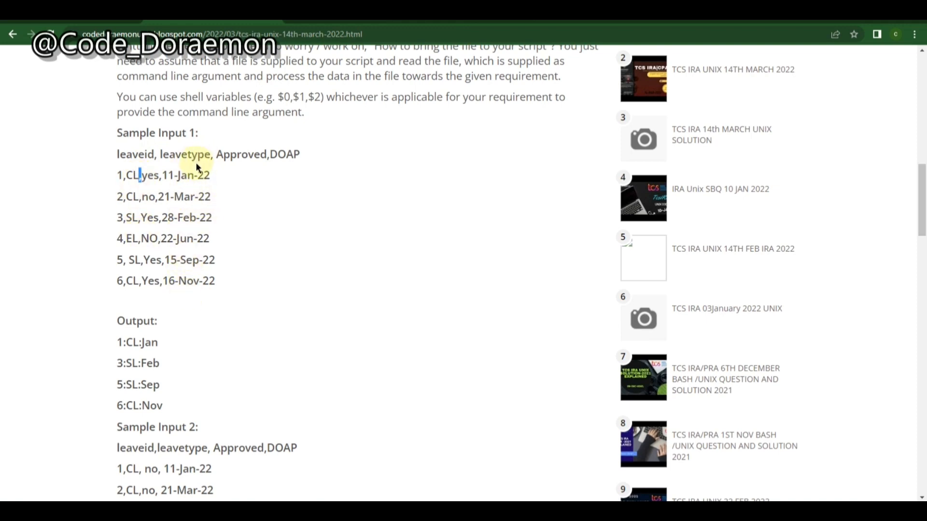
mouse_move(168, 306)
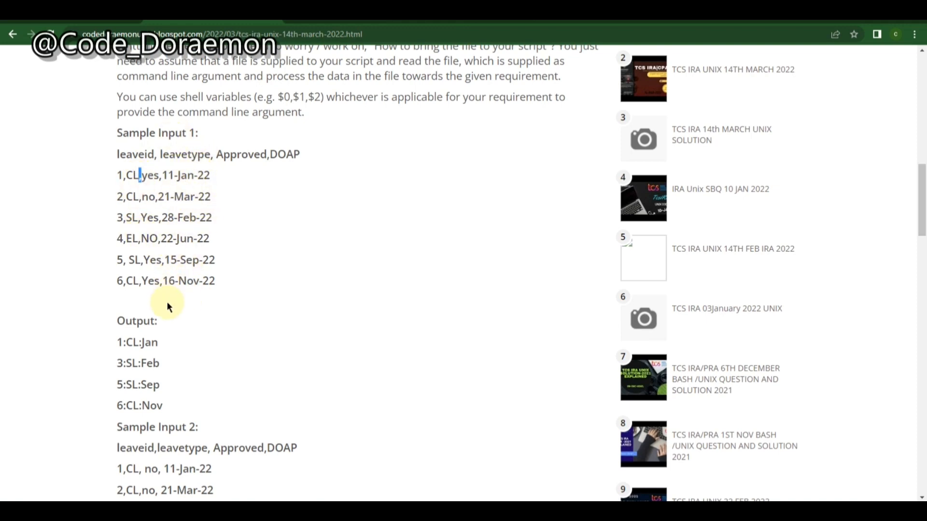
mouse_move(142, 154)
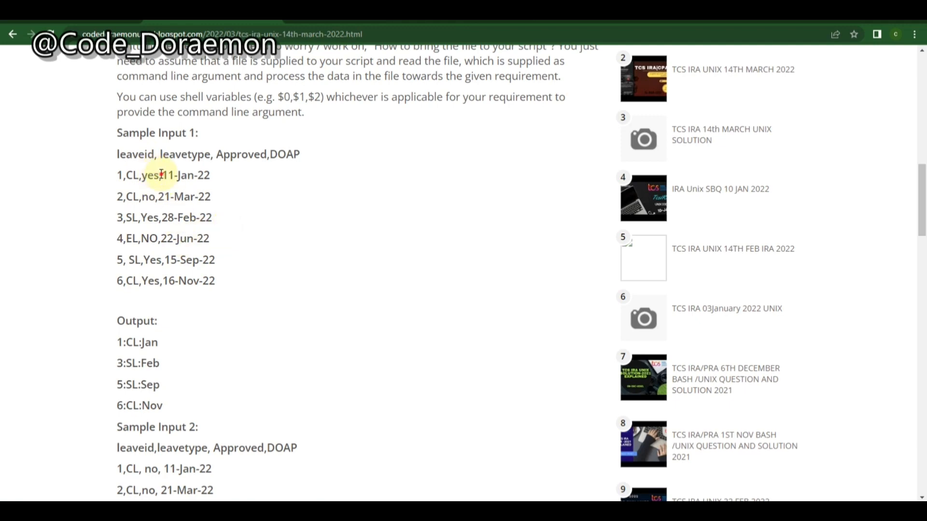
double_click(149, 175)
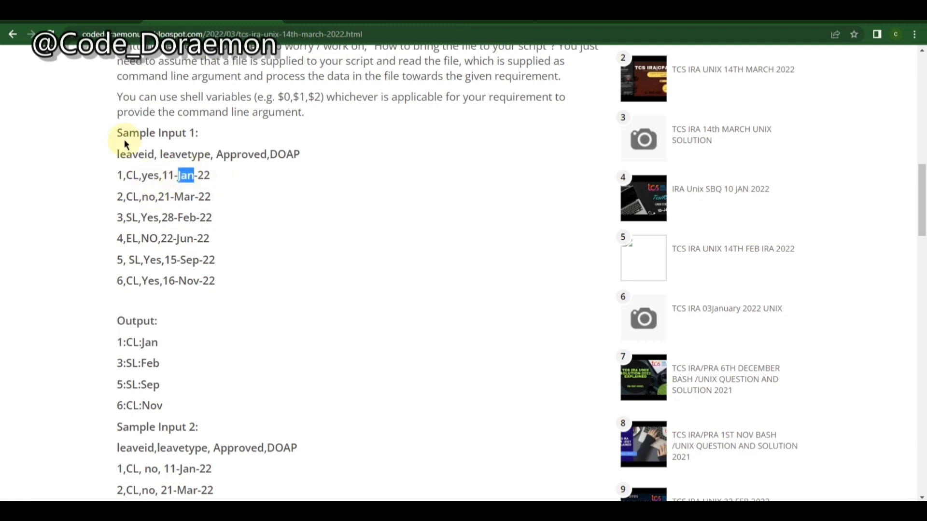
mouse_move(123, 347)
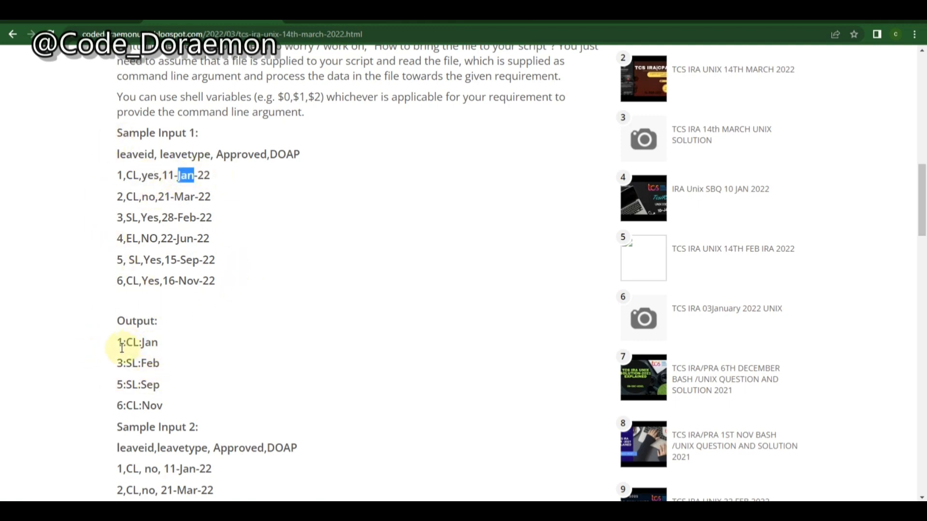
Step: Continue down through the expected outputs to the solution video embed
scroll(down, 3)
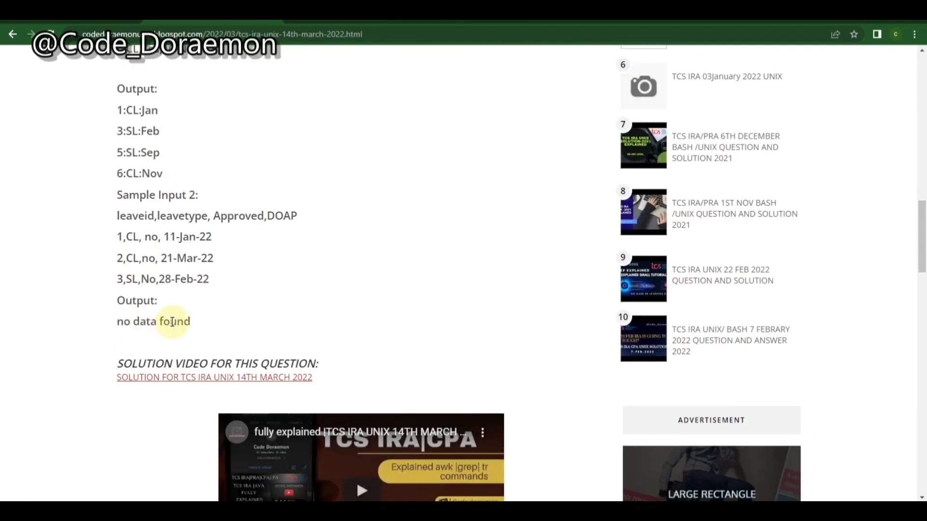
scroll(down, 3)
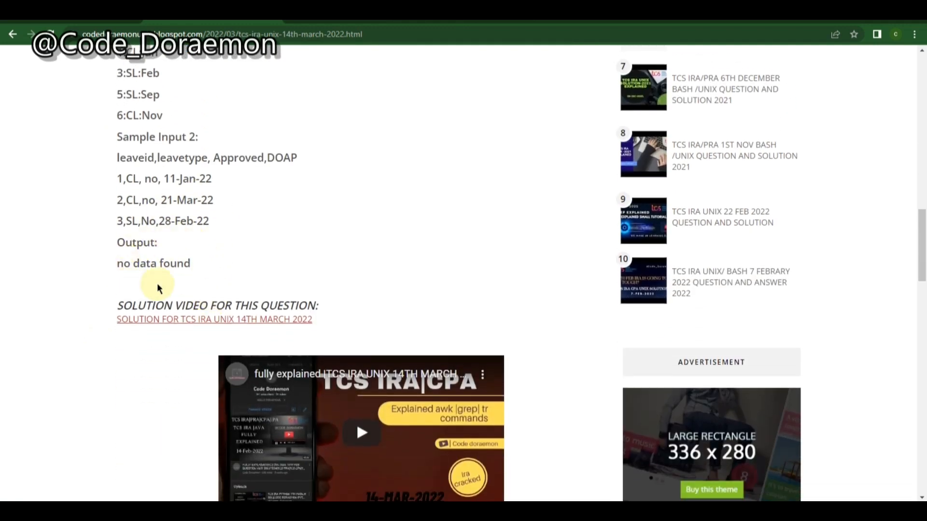
mouse_move(198, 264)
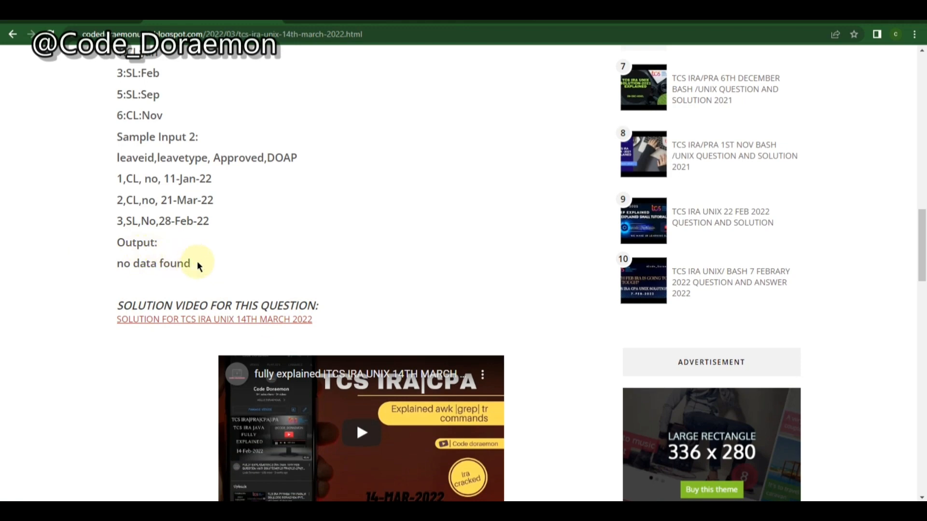
mouse_move(288, 449)
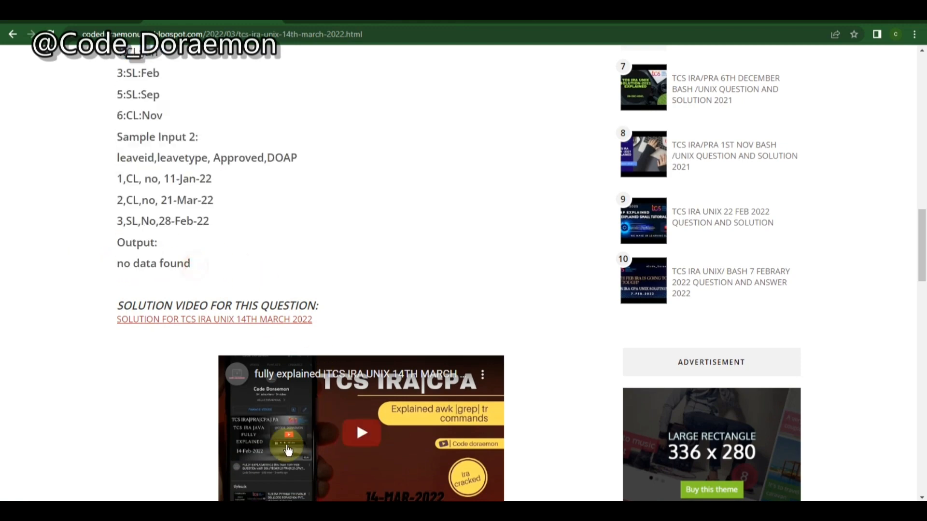
scroll(down, 3)
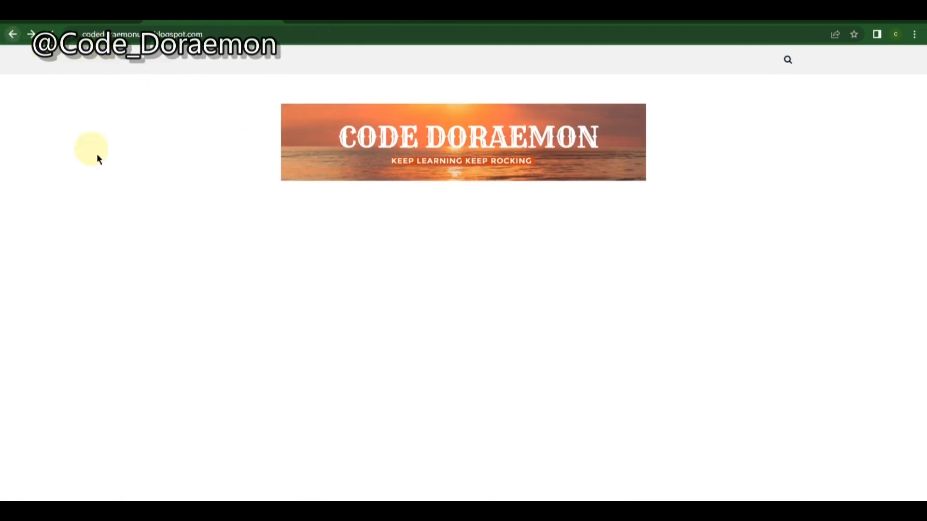
Step: Load the next page of older Unix question posts and scroll through them
scroll(down, 3)
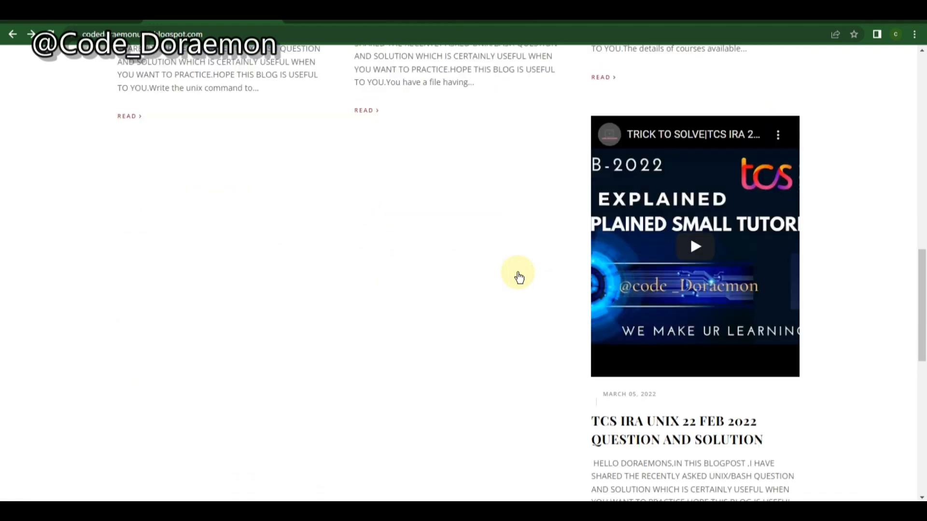
scroll(down, 3)
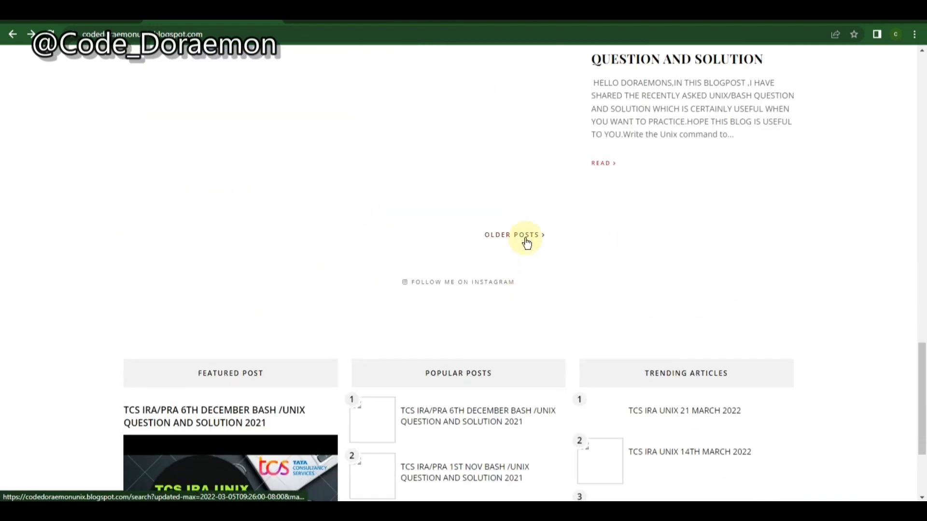
click(512, 235)
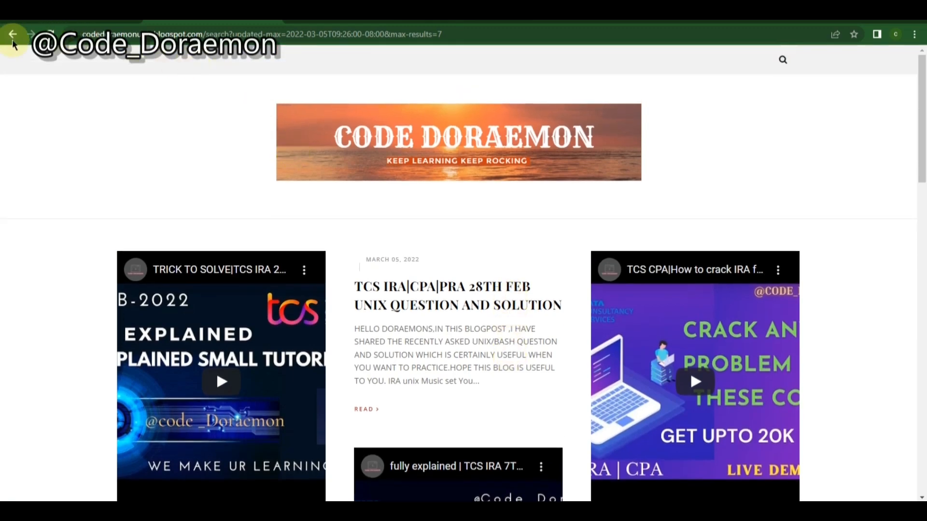
scroll(down, 3)
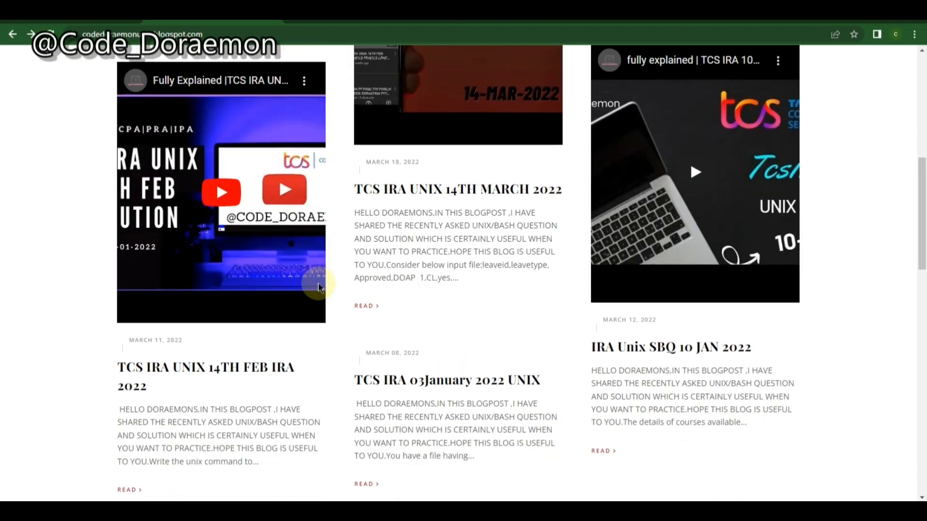
scroll(down, 3)
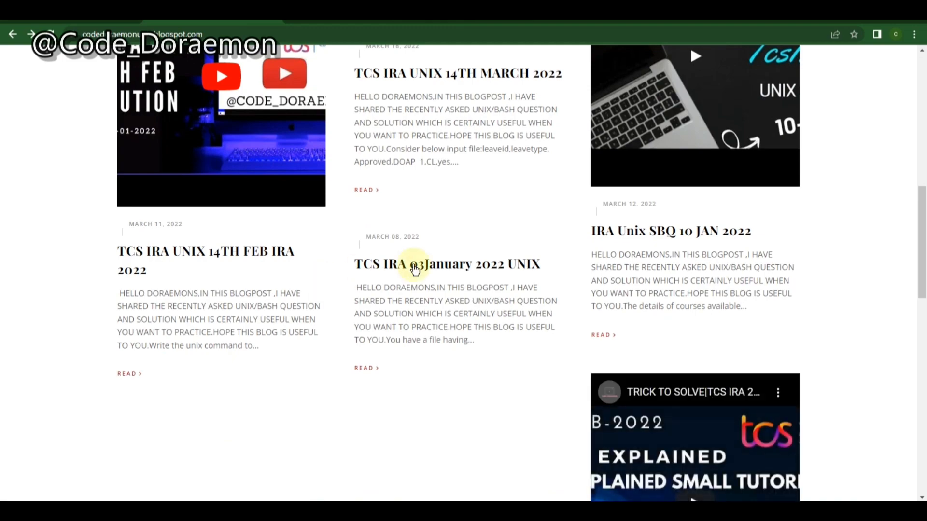
Step: Scroll past the last posts to the Featured Post, Popular Posts and Trending Articles widgets
scroll(down, 3)
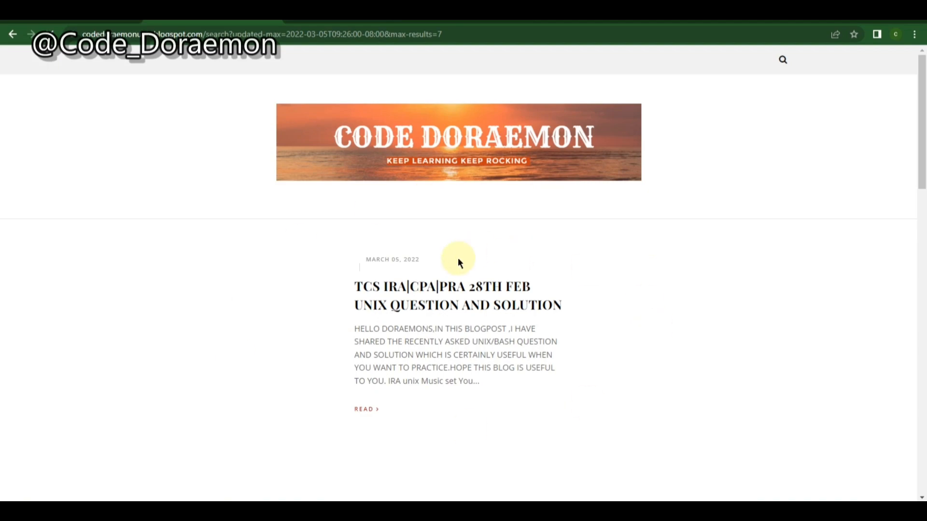
scroll(down, 3)
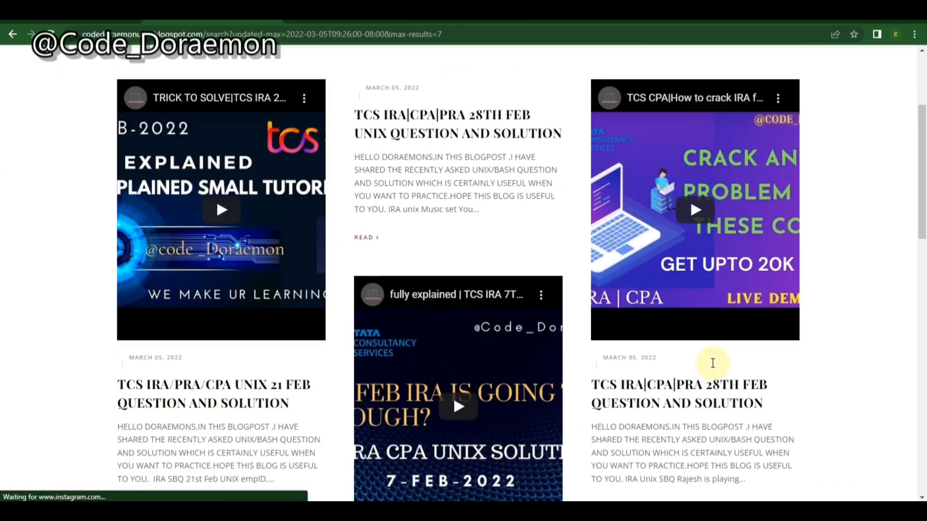
scroll(down, 3)
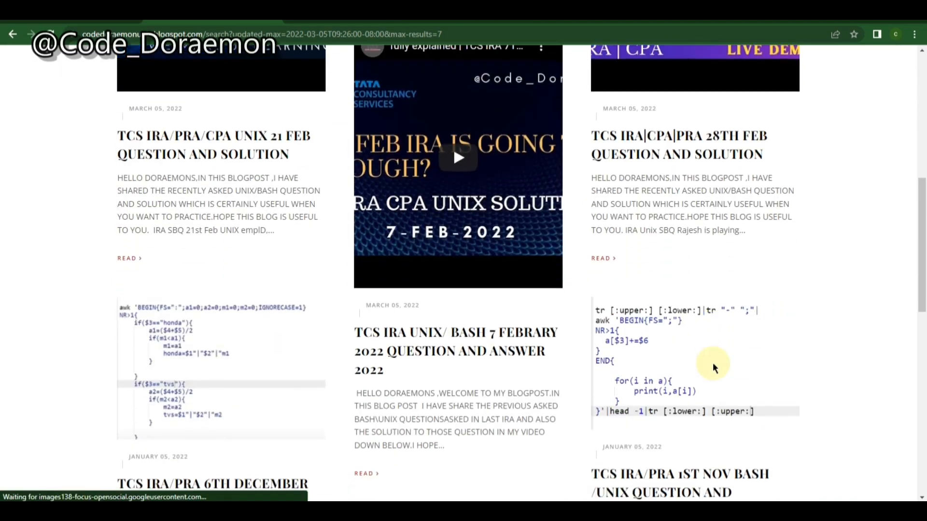
scroll(down, 3)
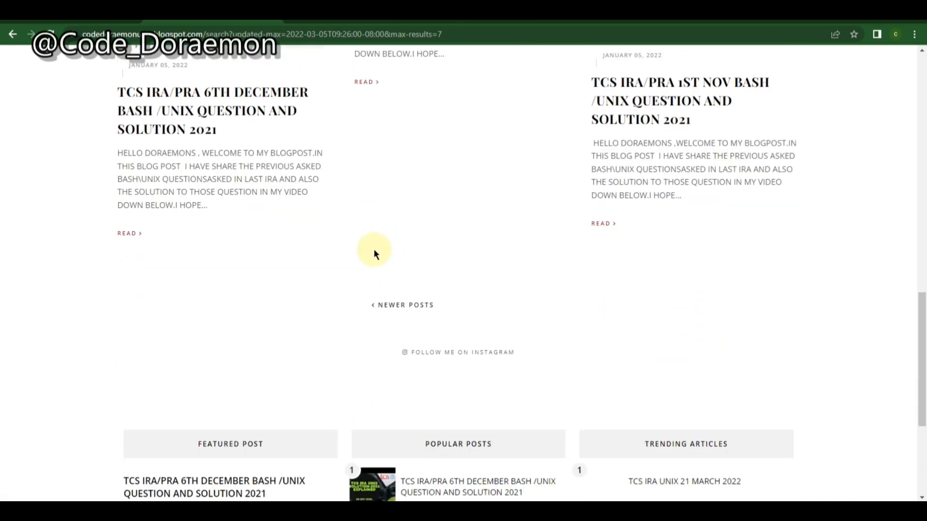
scroll(down, 3)
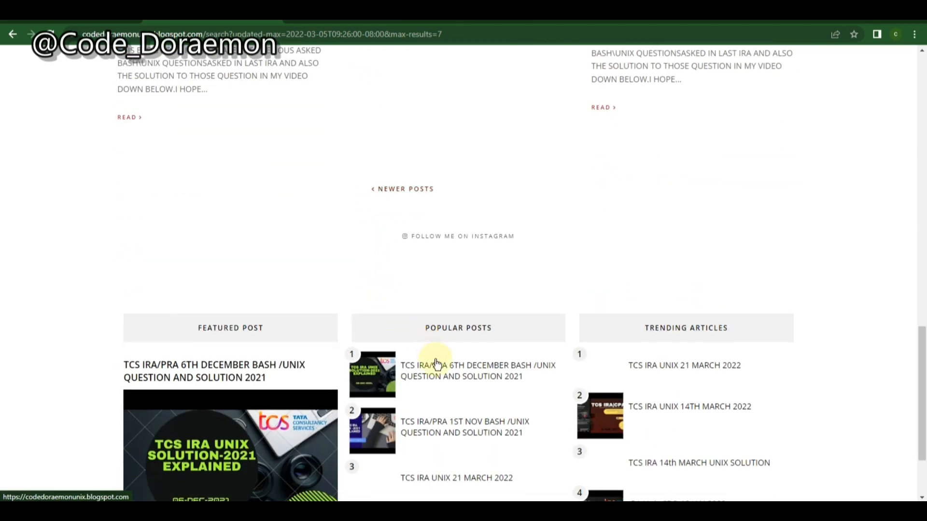
Step: Open the 6th December 2021 Bash/Unix bike-ratings post and read its question and samples
click(475, 371)
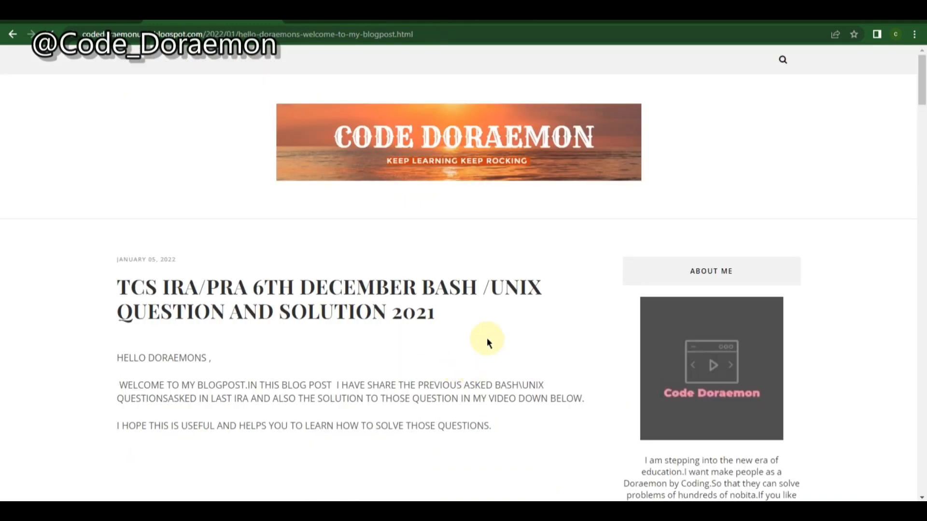
scroll(down, 3)
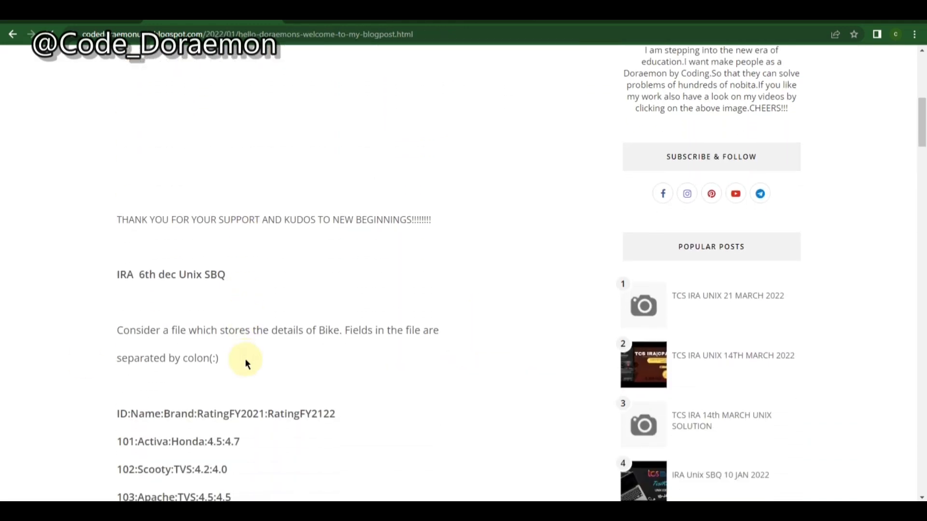
scroll(down, 3)
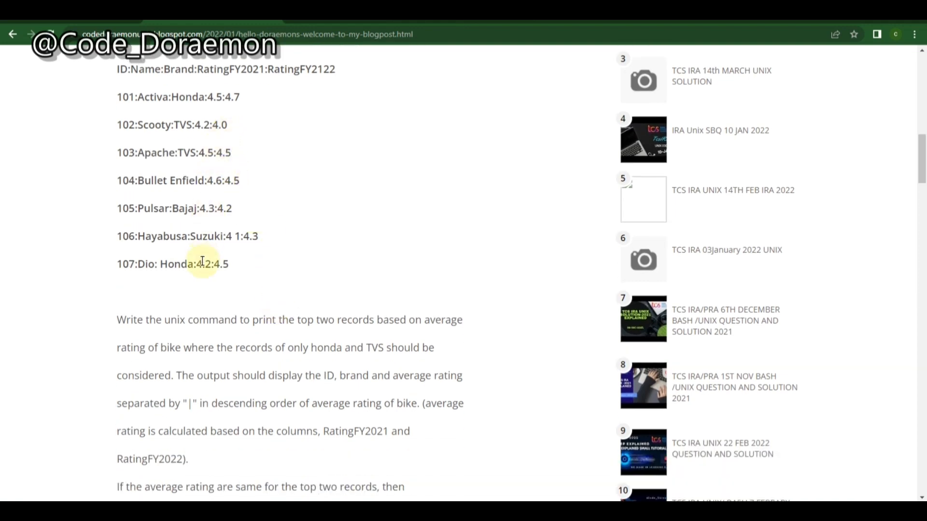
scroll(down, 3)
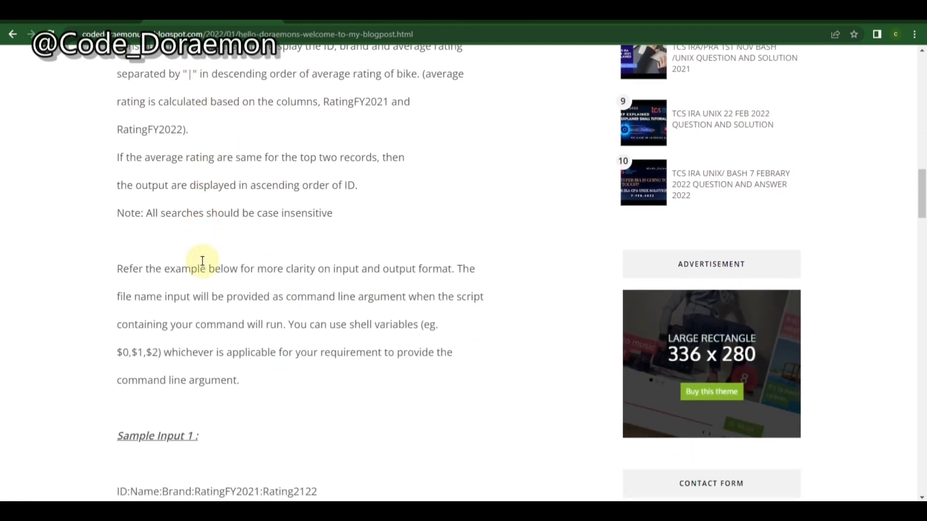
scroll(down, 3)
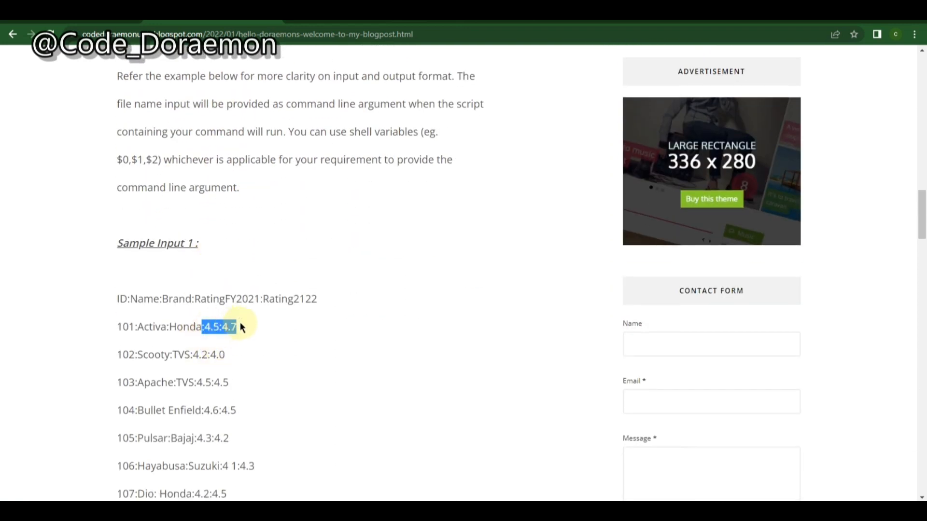
scroll(down, 3)
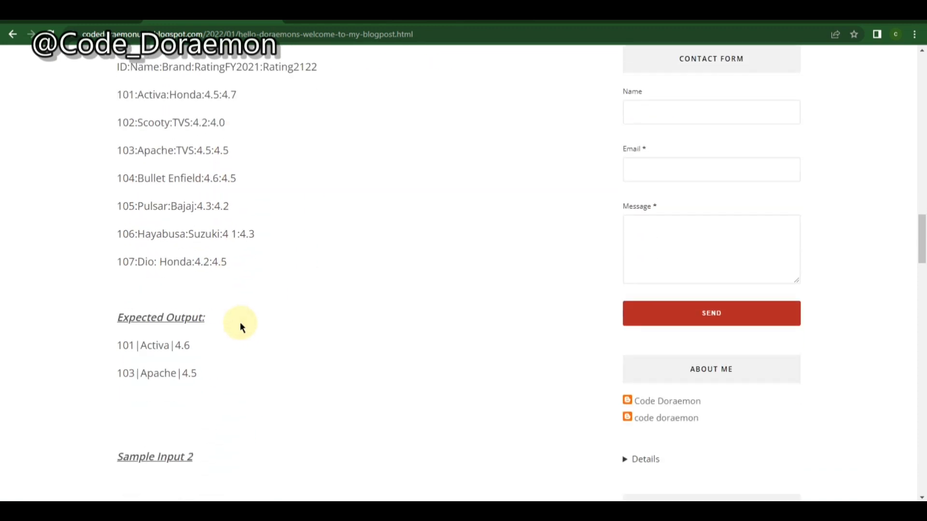
Step: Highlight the TVS brand in the sample records and read down to the awk solution code
double_click(182, 346)
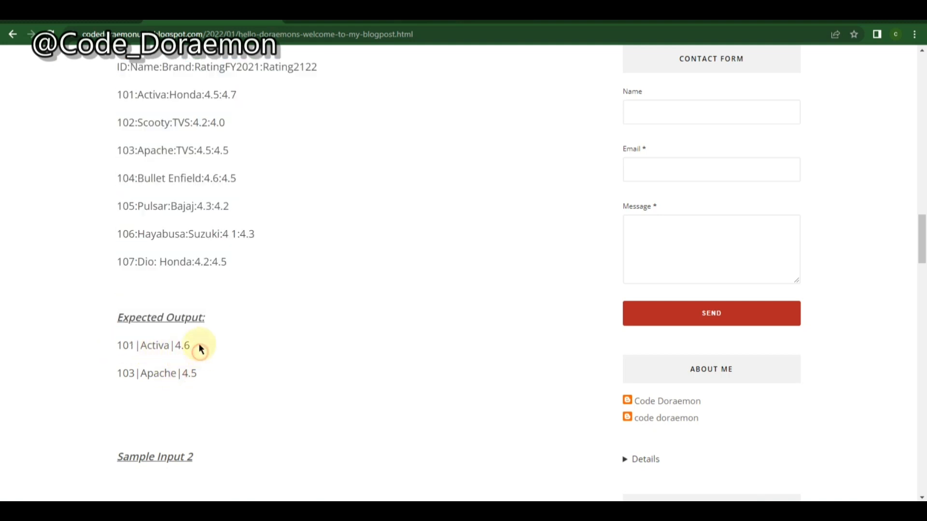
mouse_move(114, 323)
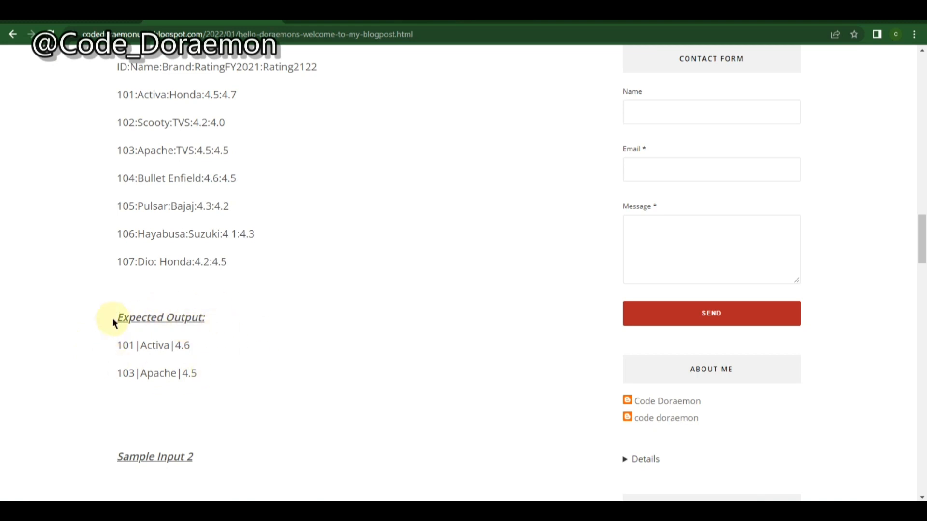
mouse_move(80, 377)
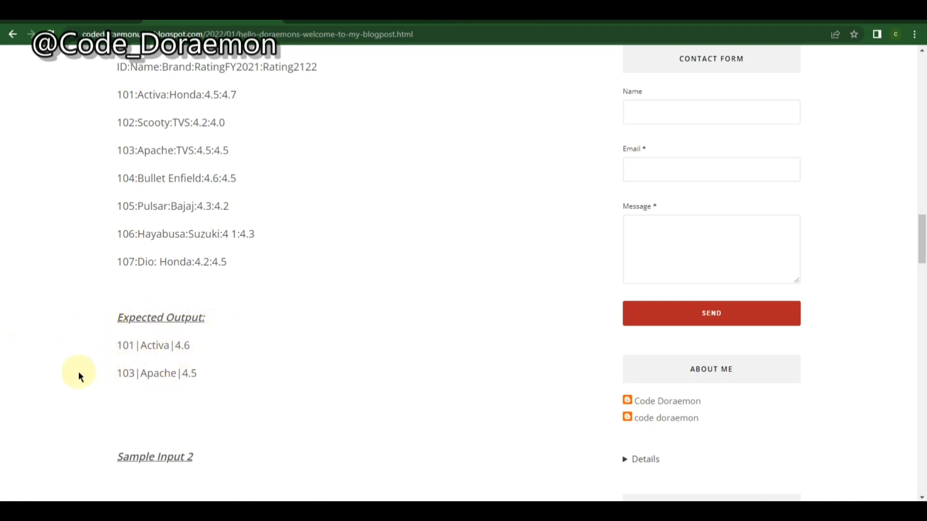
mouse_move(203, 99)
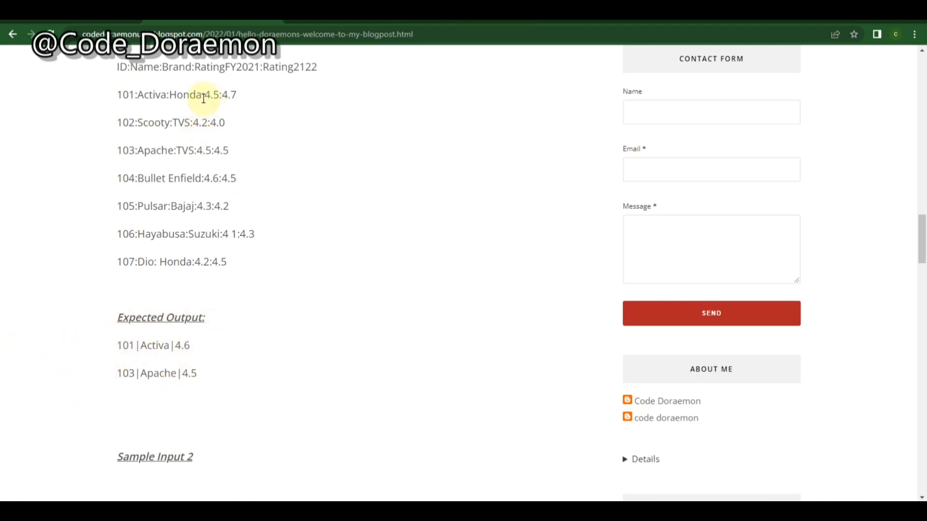
double_click(184, 123)
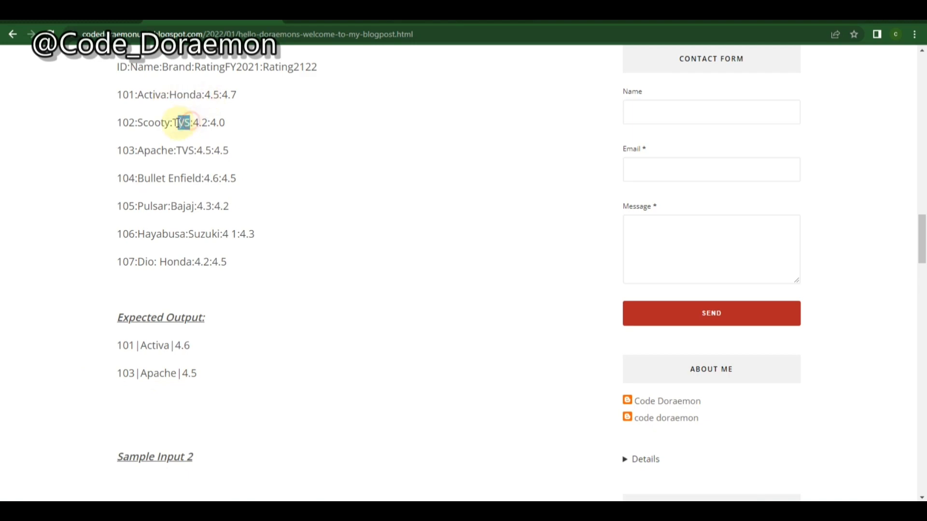
scroll(down, 3)
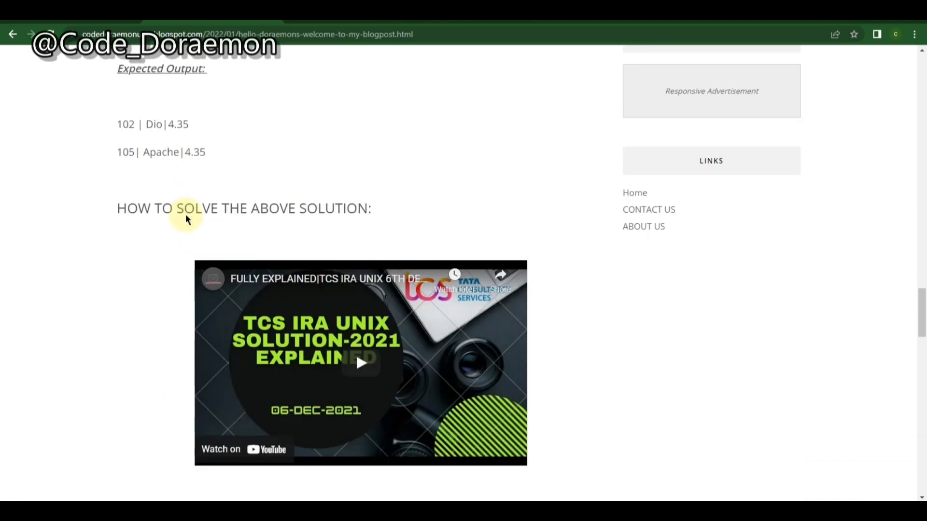
scroll(down, 3)
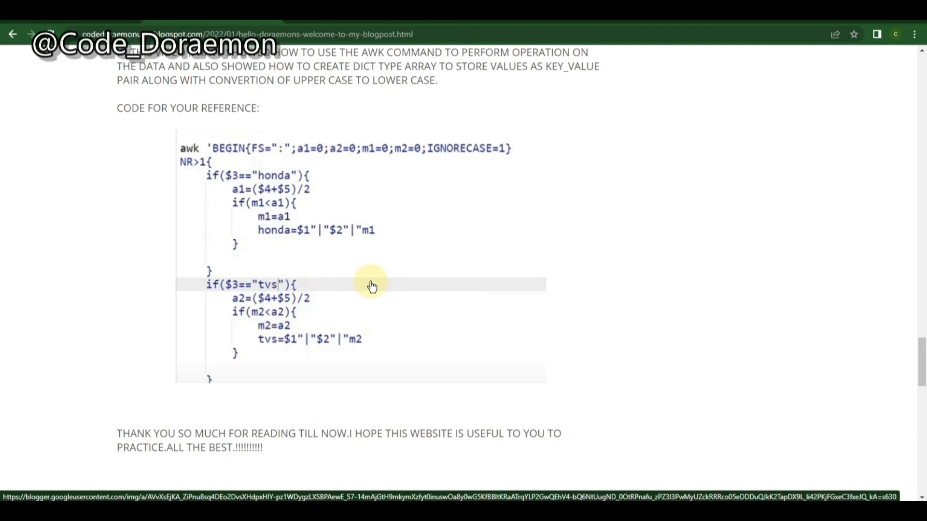
mouse_move(151, 329)
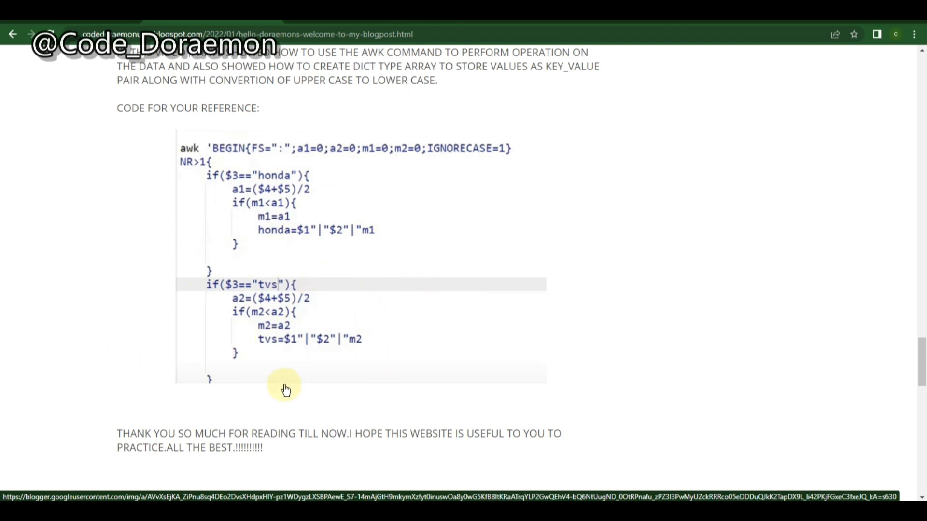
mouse_move(146, 209)
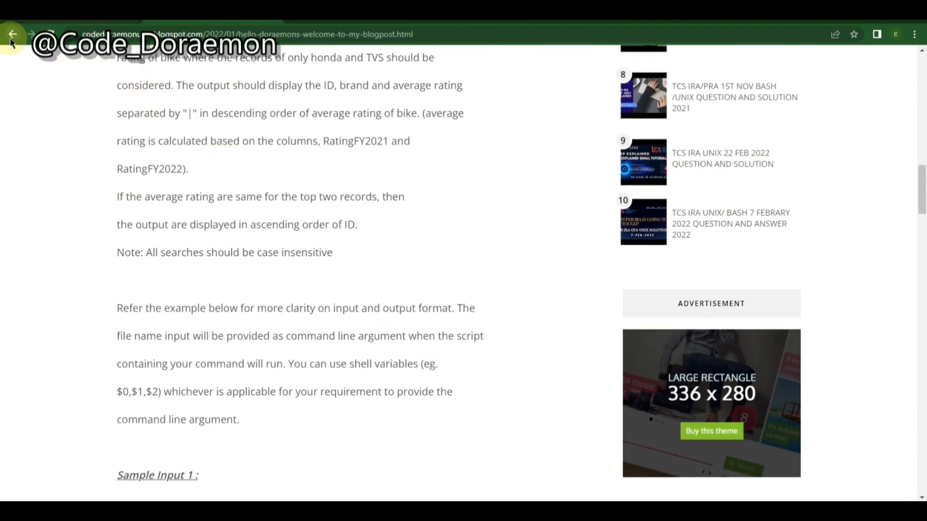
Step: Go back to the older posts listing and scroll to its bottom
click(13, 33)
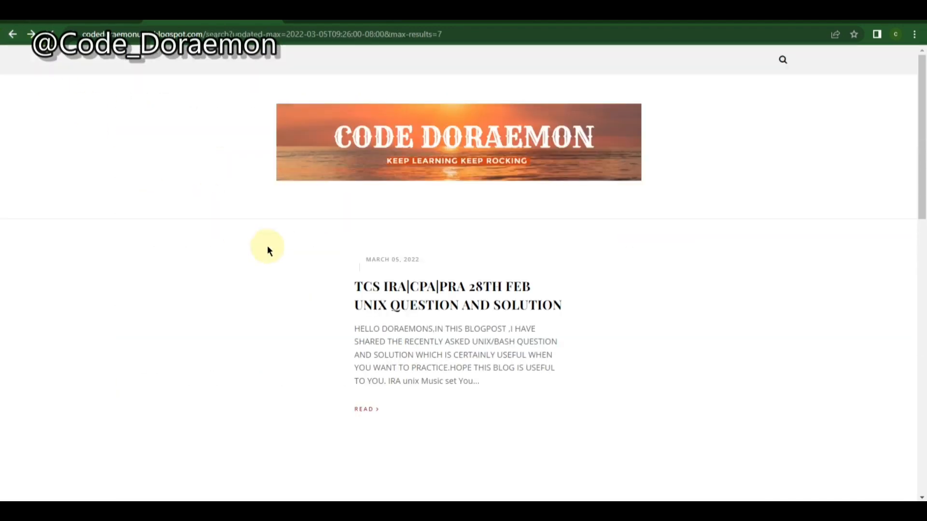
scroll(down, 3)
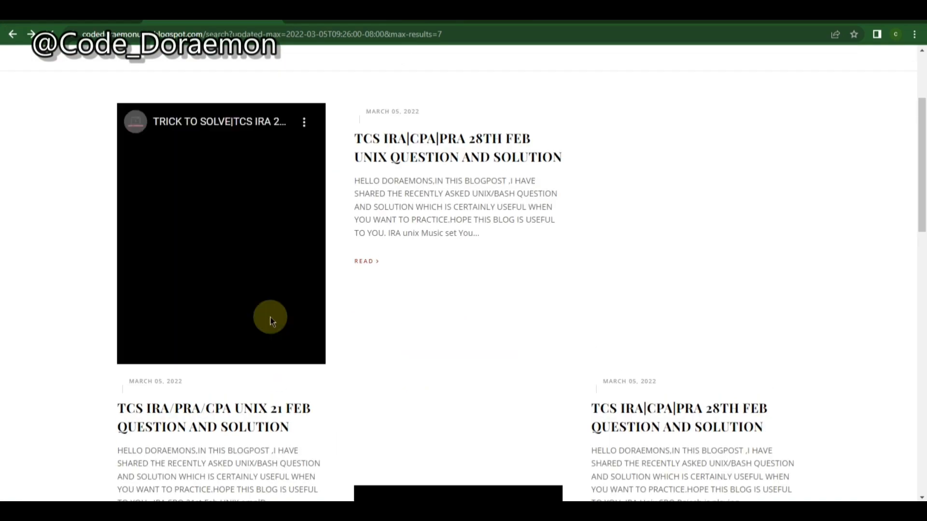
scroll(down, 3)
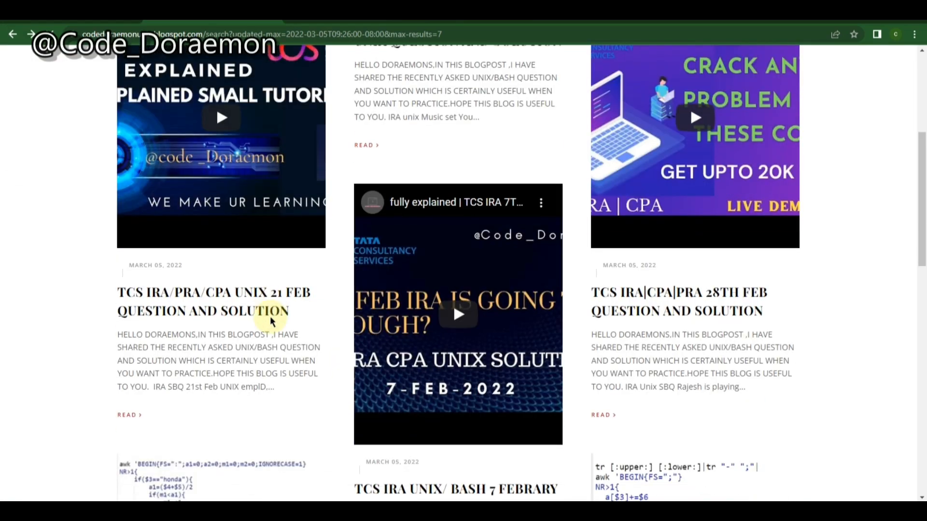
scroll(down, 3)
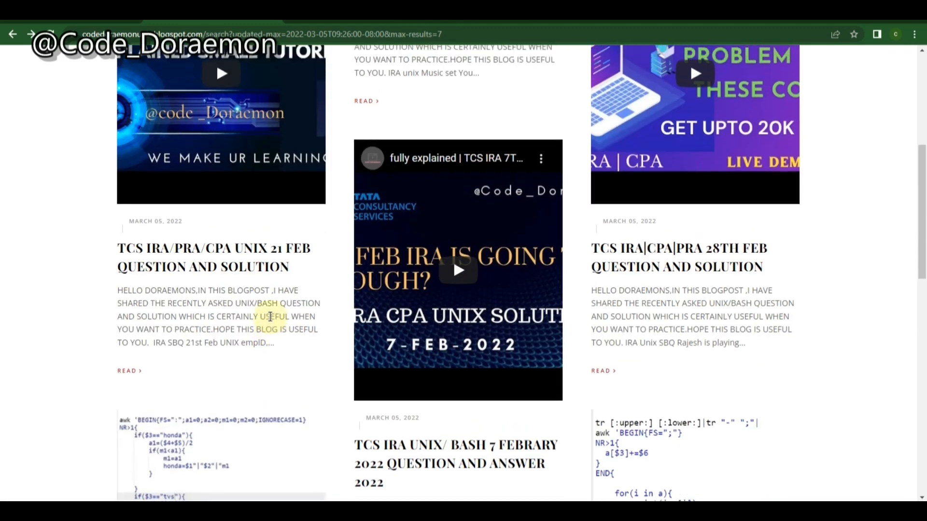
scroll(down, 3)
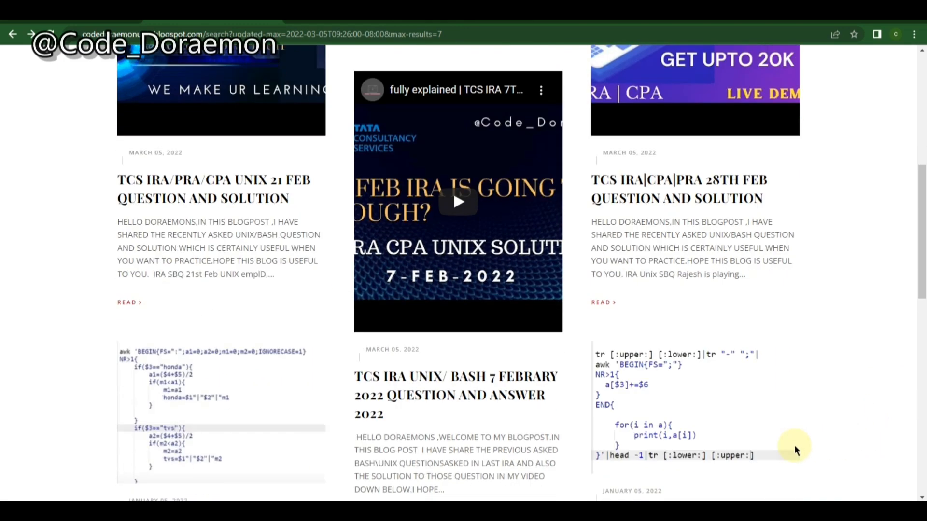
scroll(down, 3)
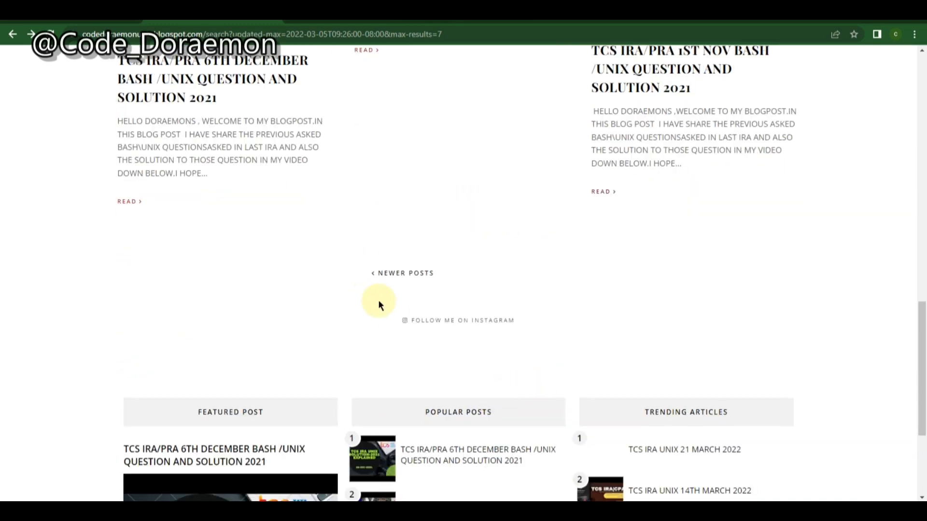
scroll(down, 3)
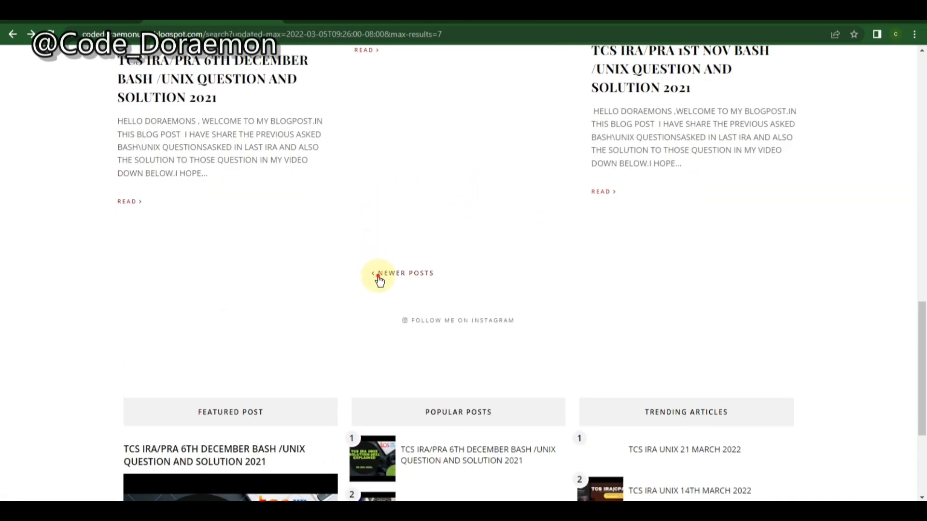
Step: Move to the Newer Posts page listing March 2022 Unix question posts
click(405, 272)
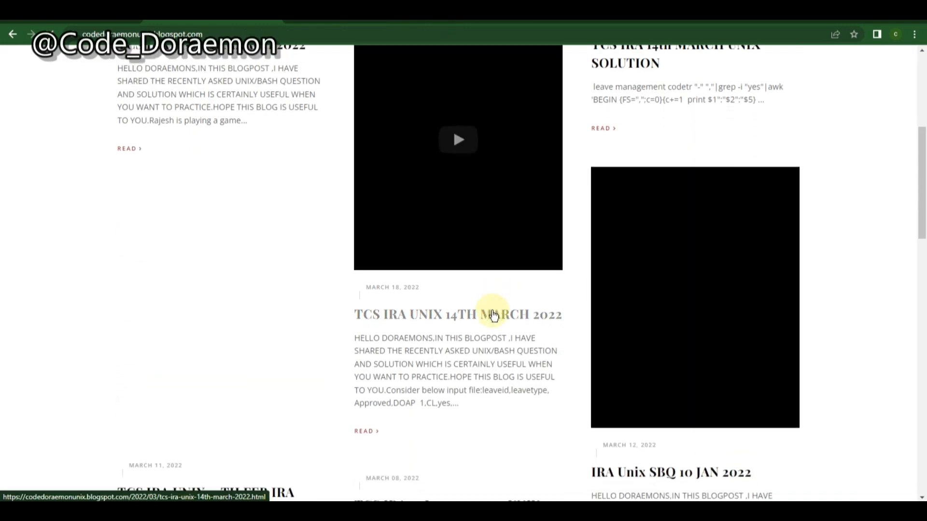
scroll(down, 3)
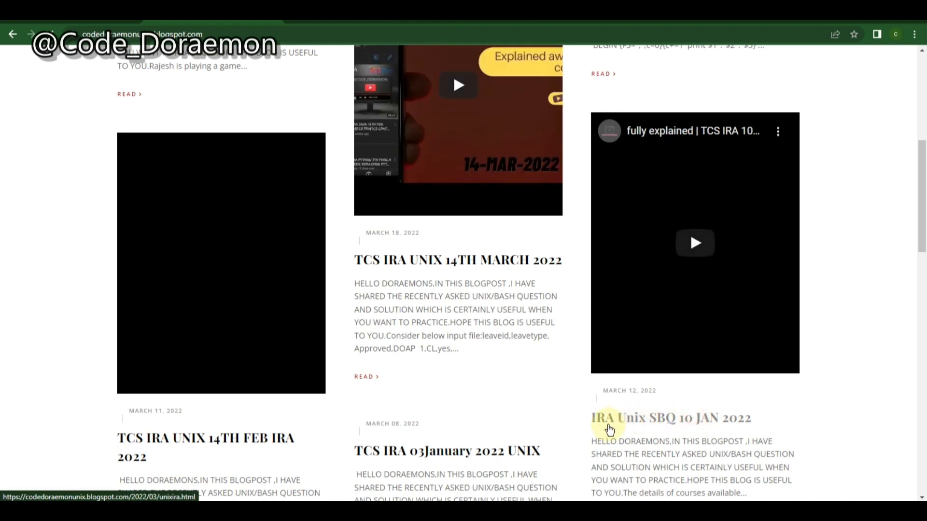
click(670, 418)
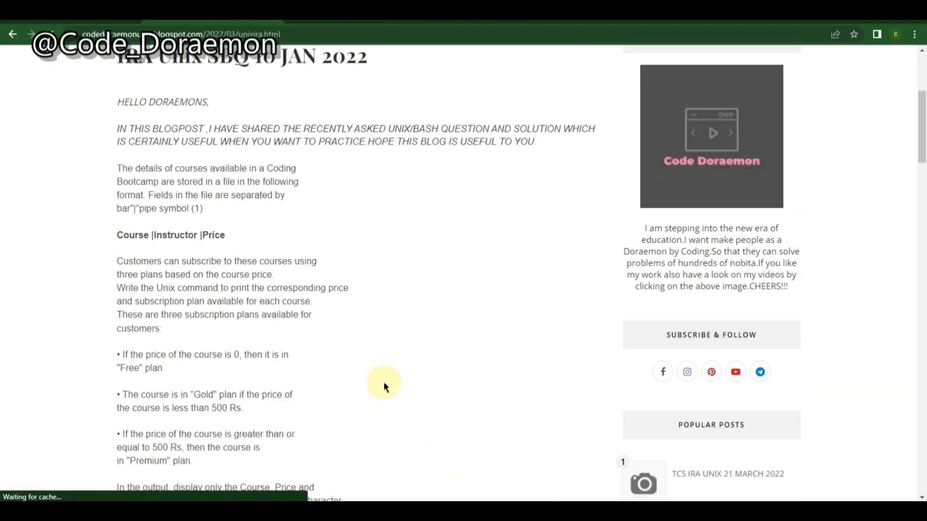
scroll(down, 3)
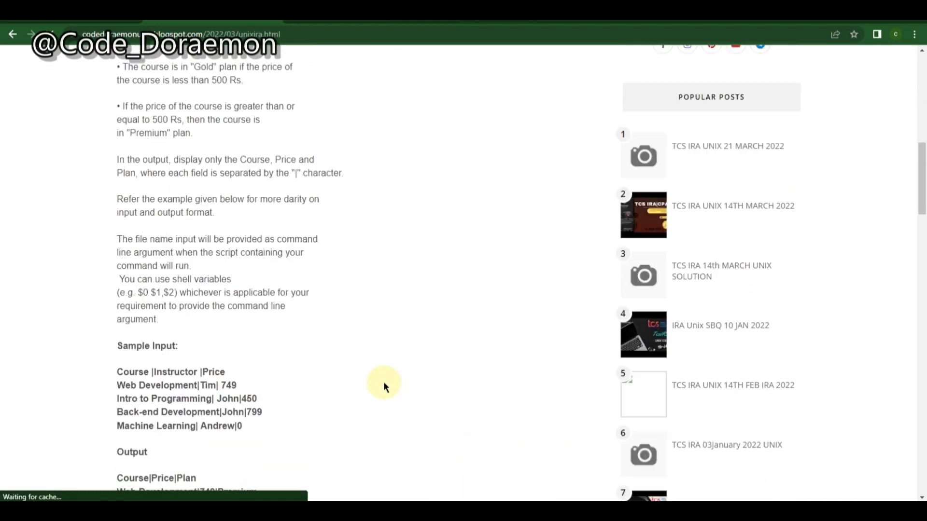
scroll(down, 3)
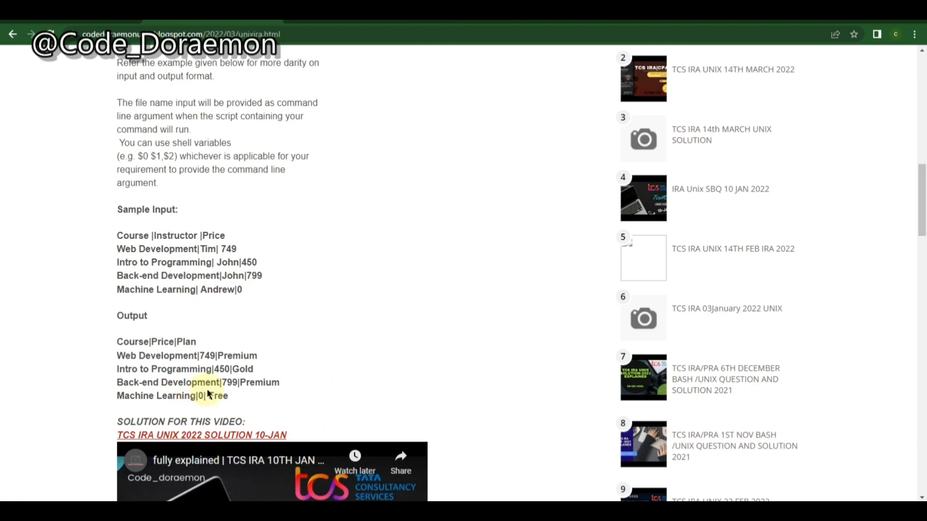
scroll(down, 3)
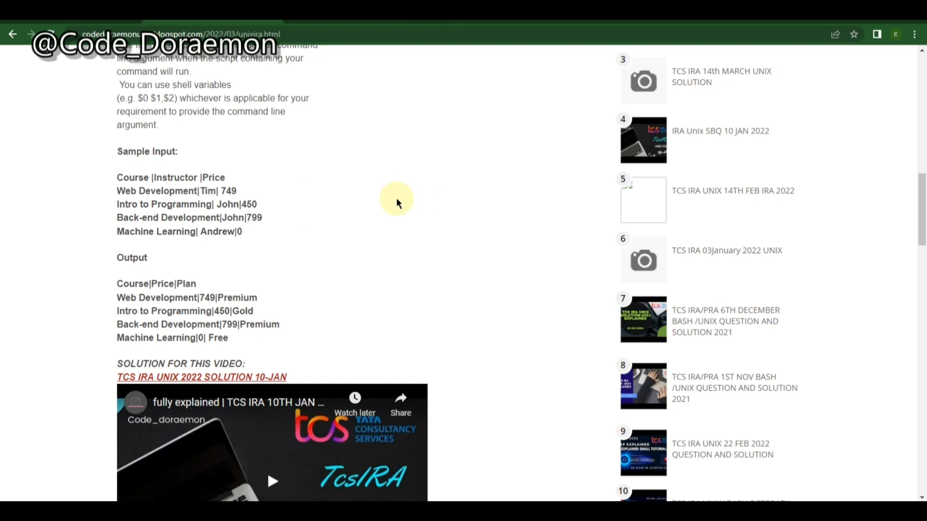
mouse_move(471, 270)
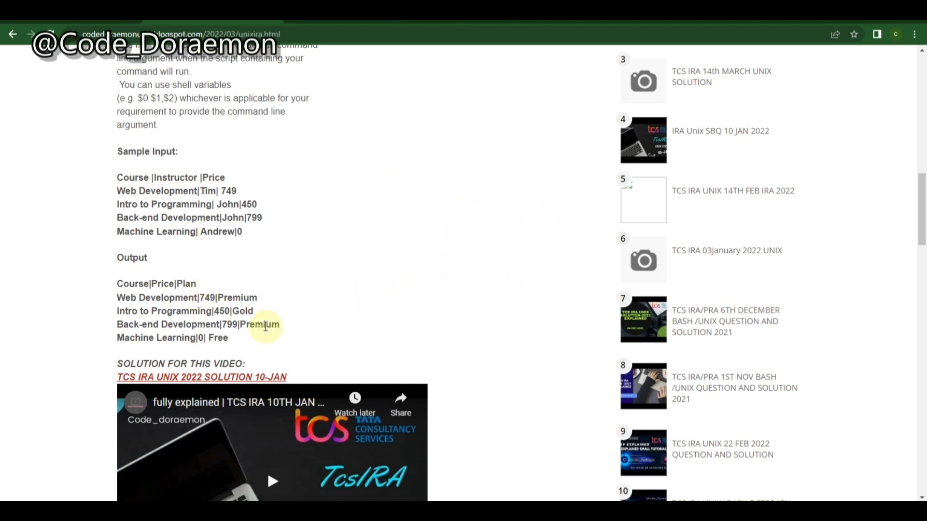
scroll(down, 3)
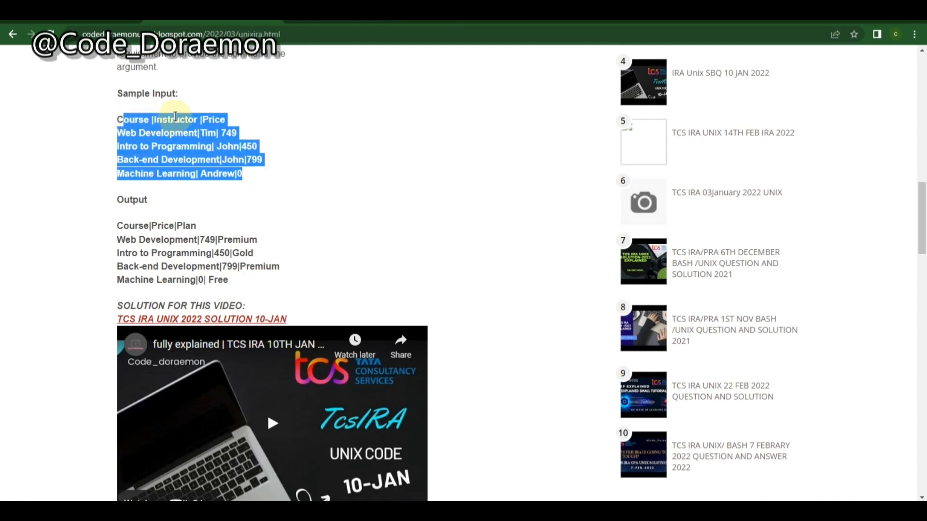
click(231, 280)
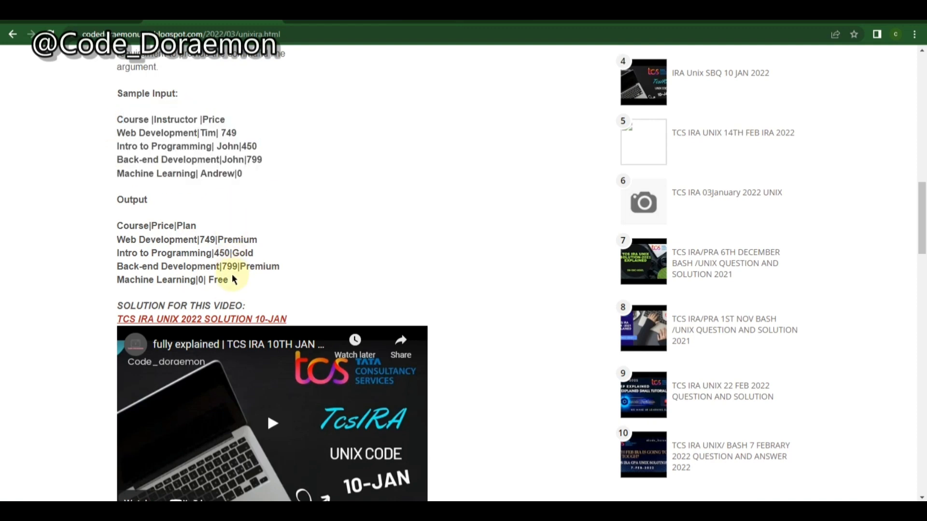
drag(136, 53, 231, 281)
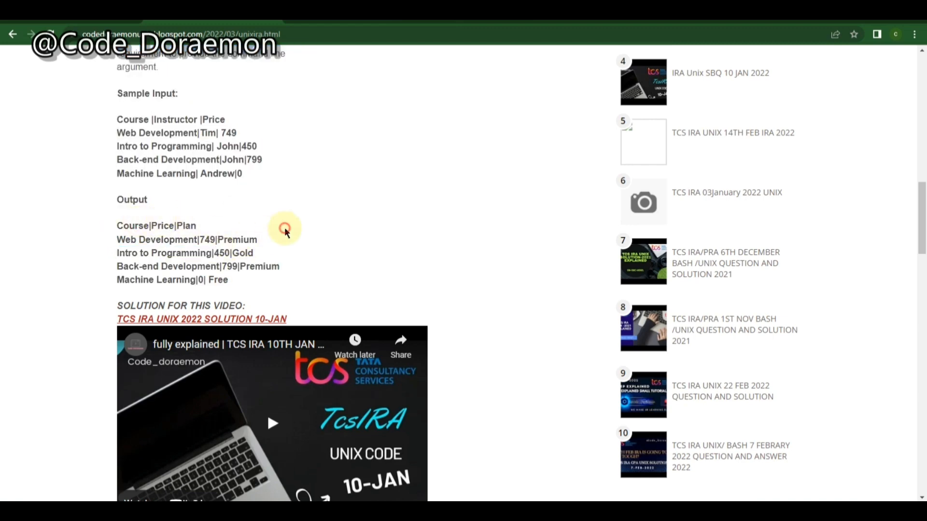
scroll(up, 3)
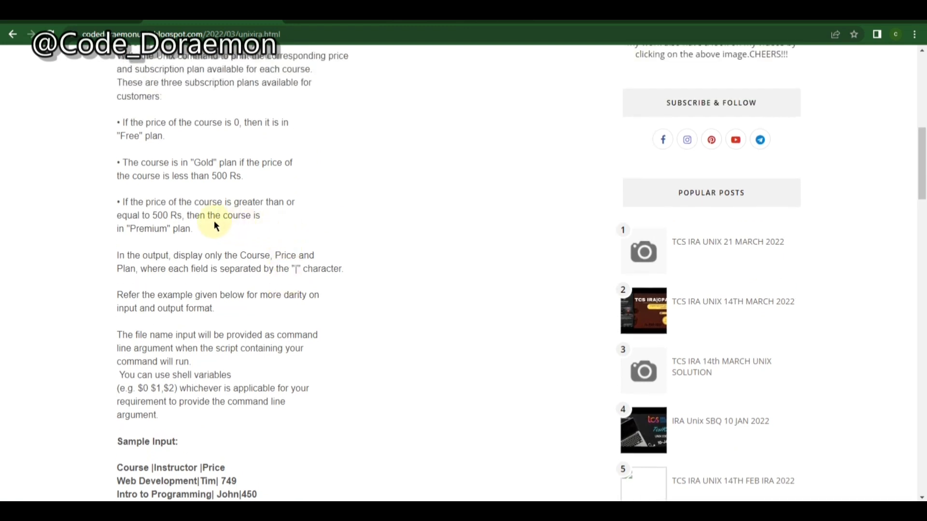
mouse_move(238, 125)
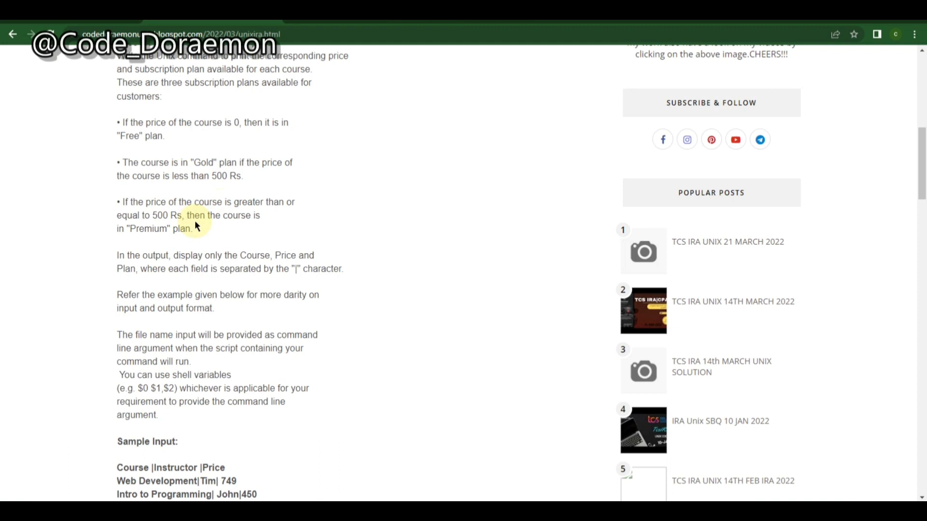
scroll(down, 3)
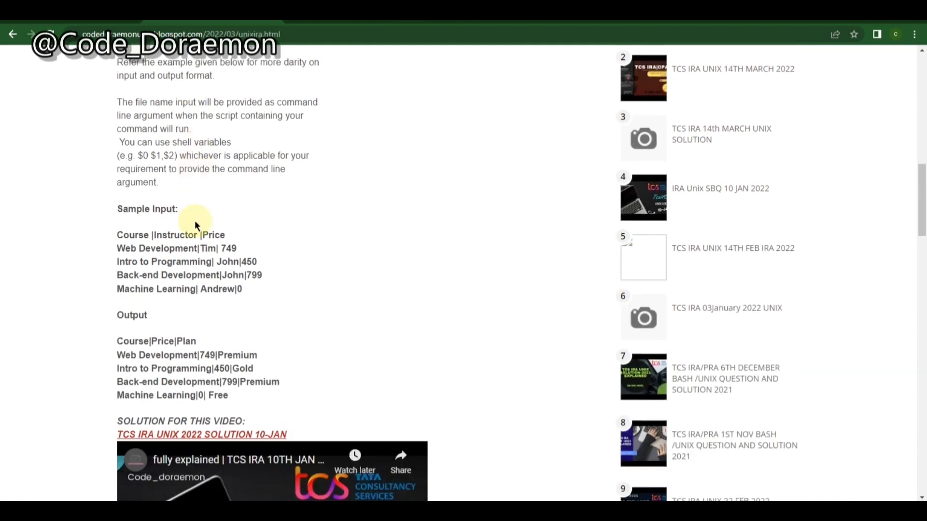
scroll(down, 3)
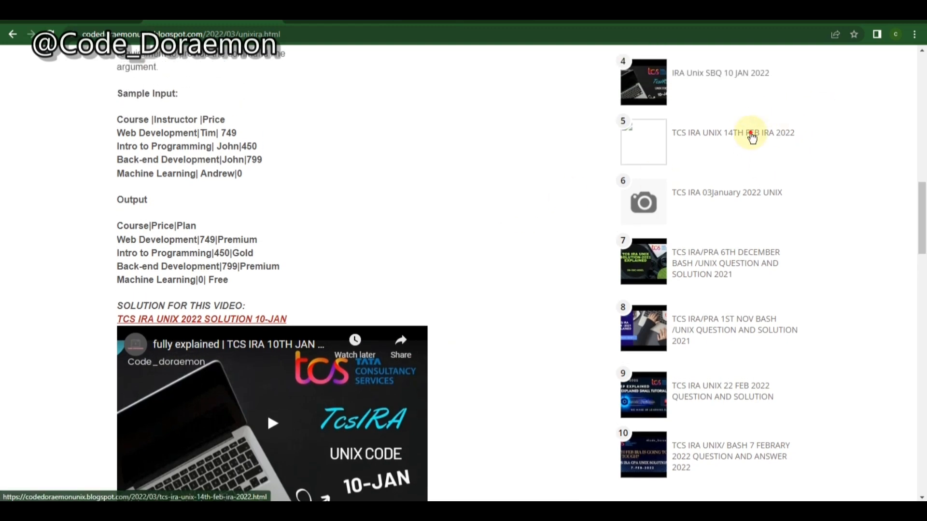
Step: Open the TCS IRA UNIX 14TH FEB IRA 2022 post and read its mobile-count-by-brand question and sample test case
click(733, 132)
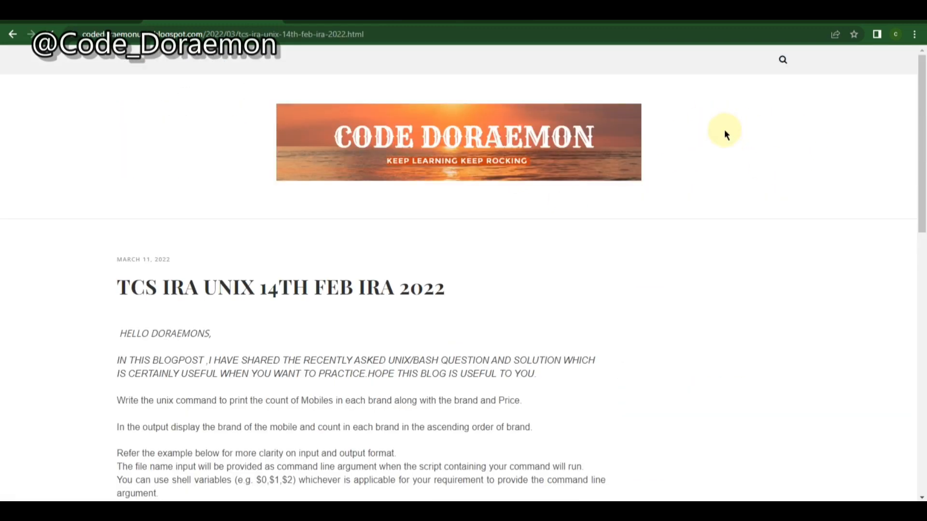
scroll(down, 3)
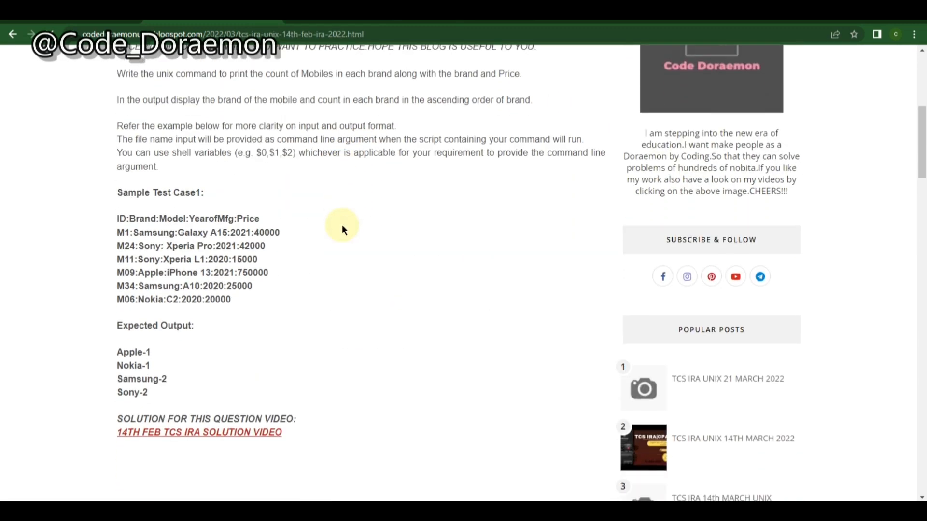
scroll(down, 3)
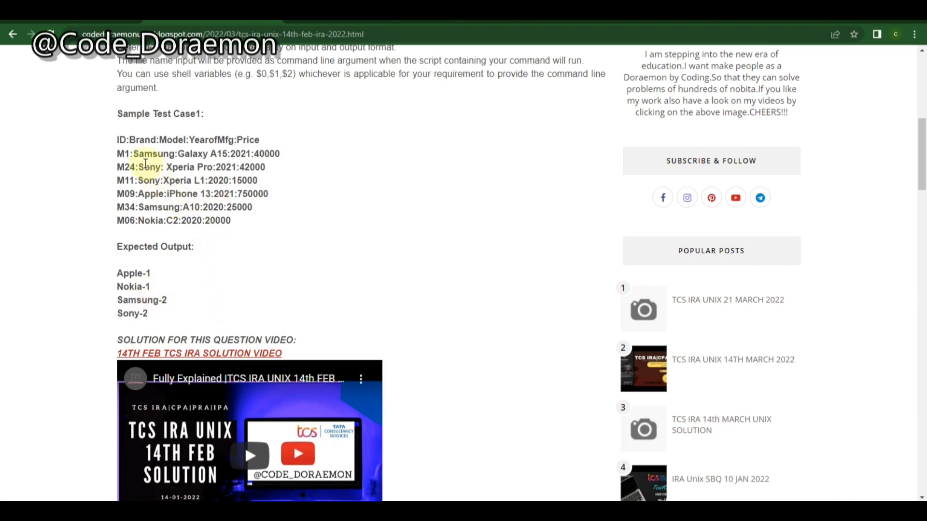
drag(130, 154, 165, 167)
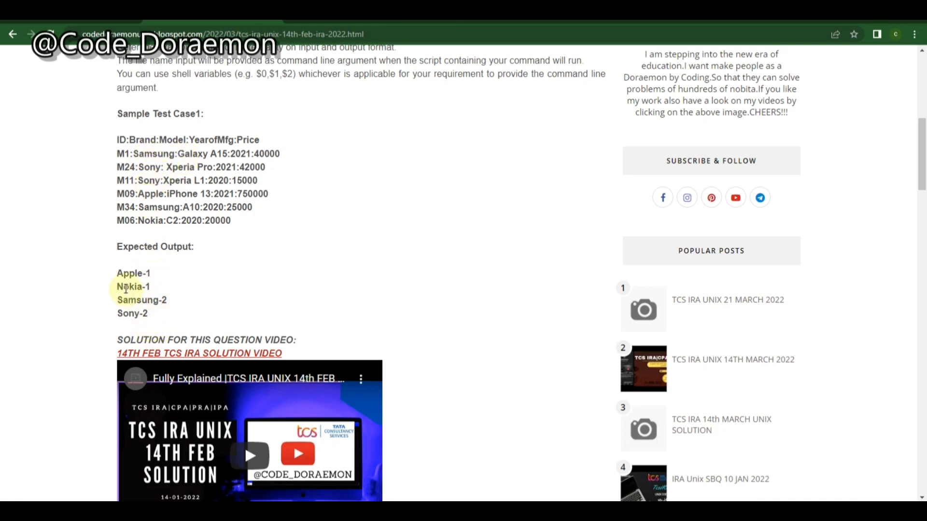
mouse_move(123, 268)
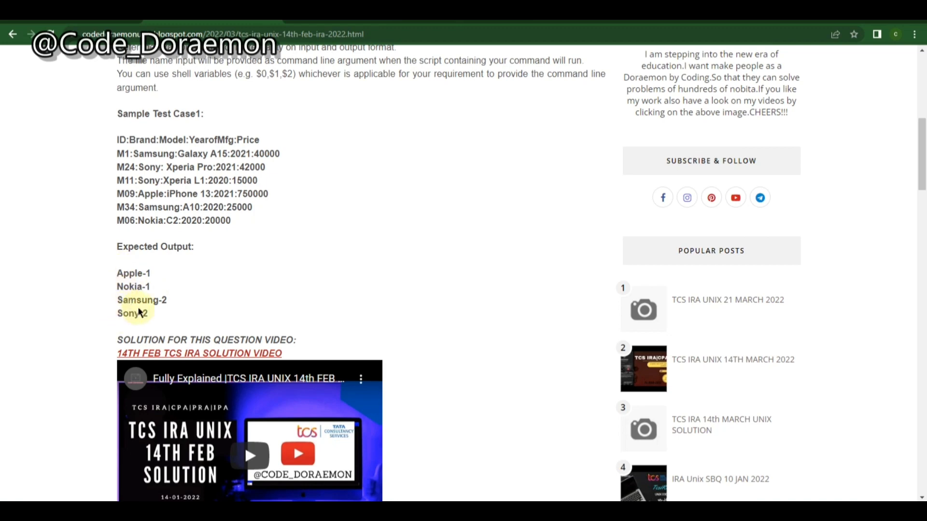
scroll(down, 3)
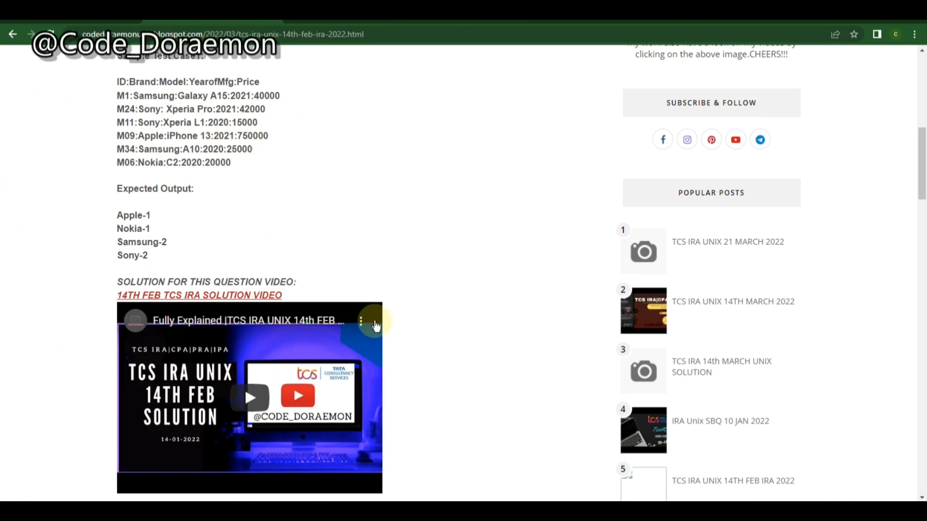
scroll(up, 3)
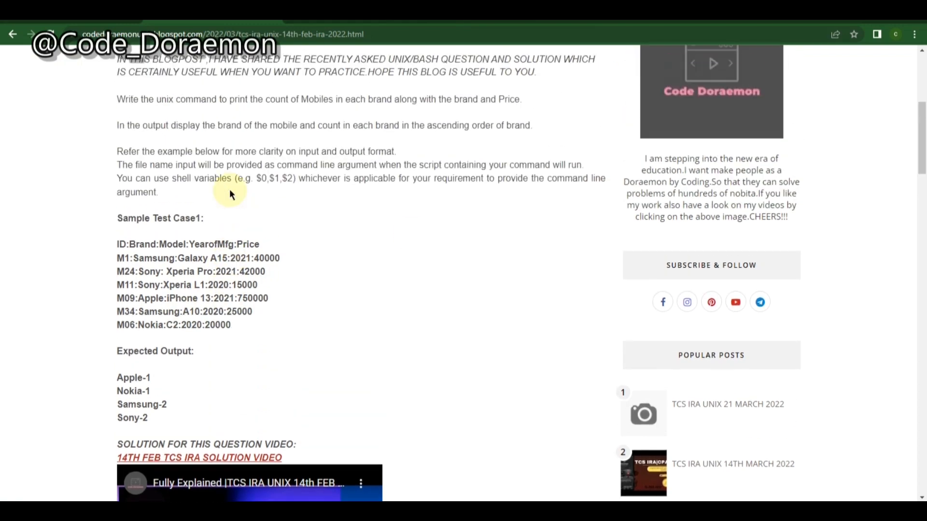
scroll(up, 3)
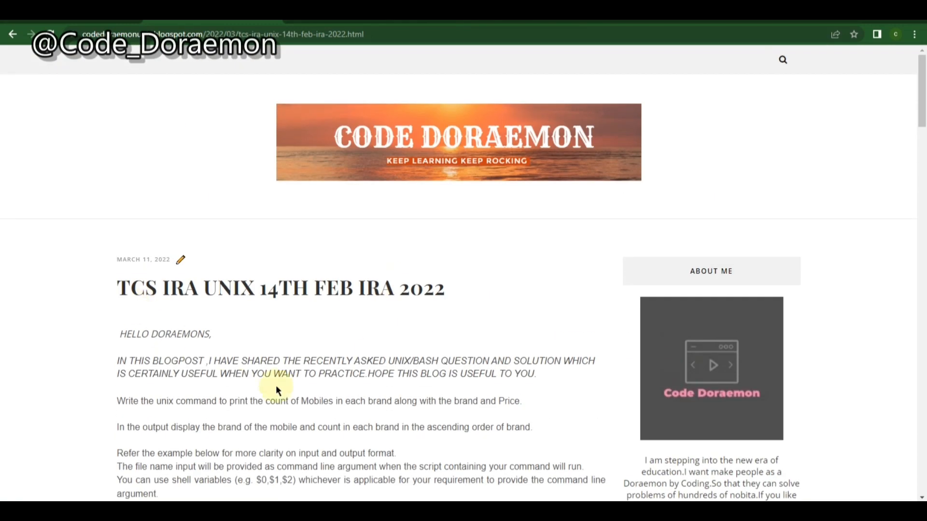
scroll(down, 3)
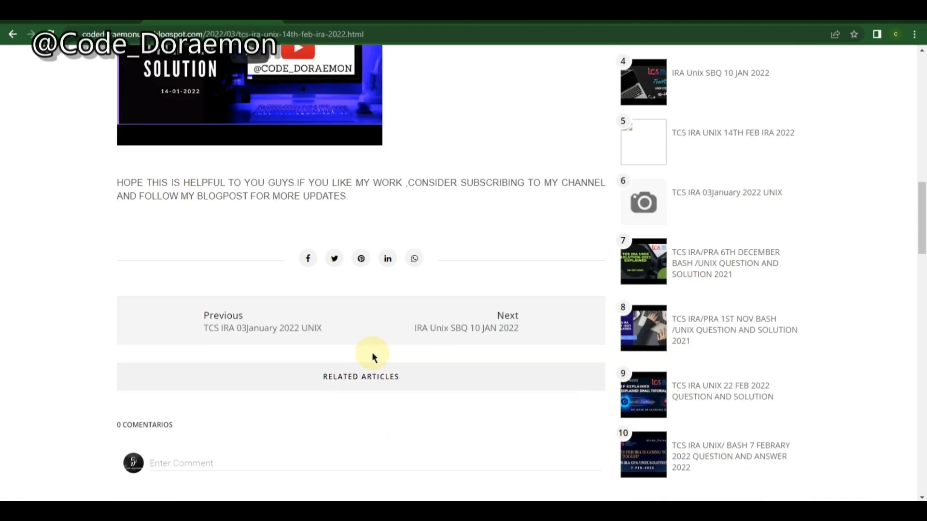
scroll(up, 3)
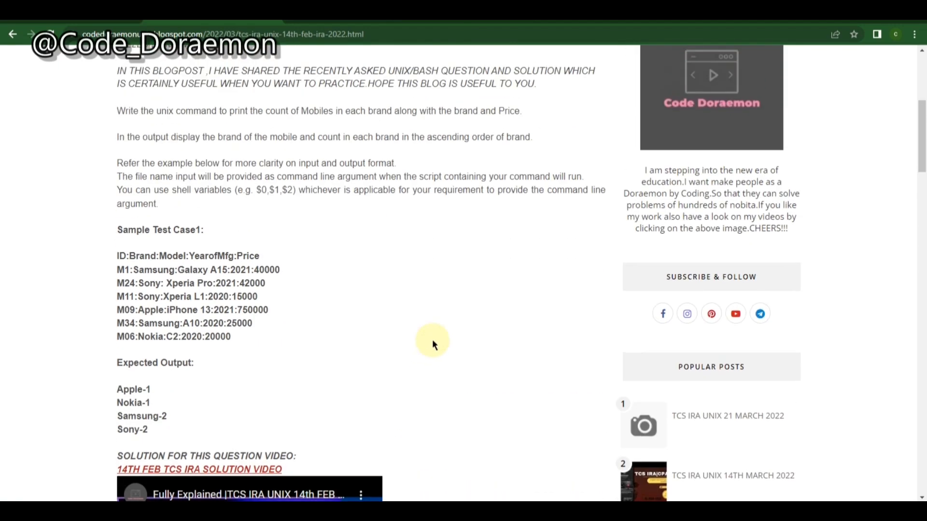
scroll(up, 3)
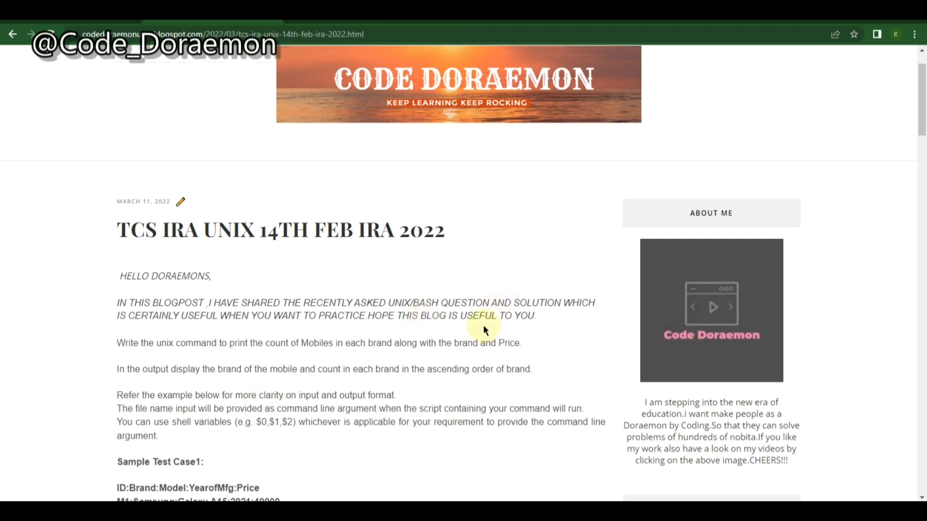
mouse_move(487, 263)
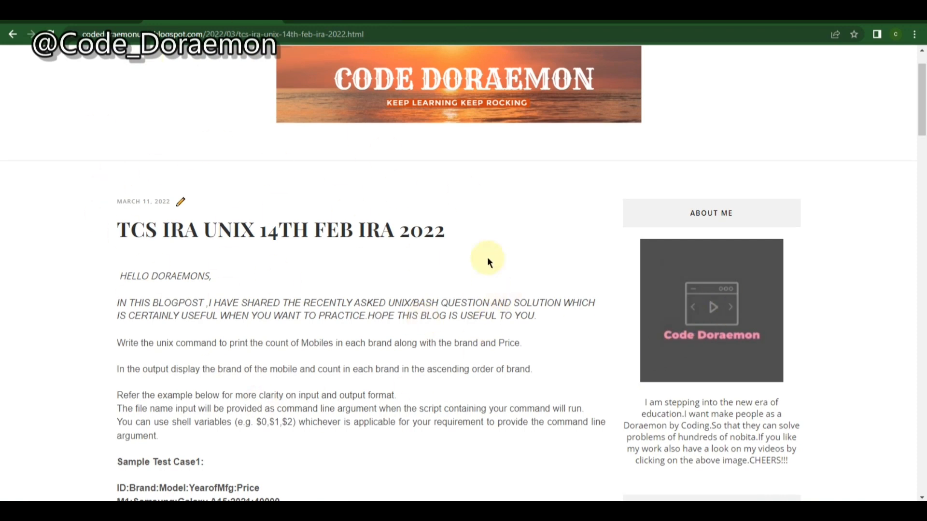